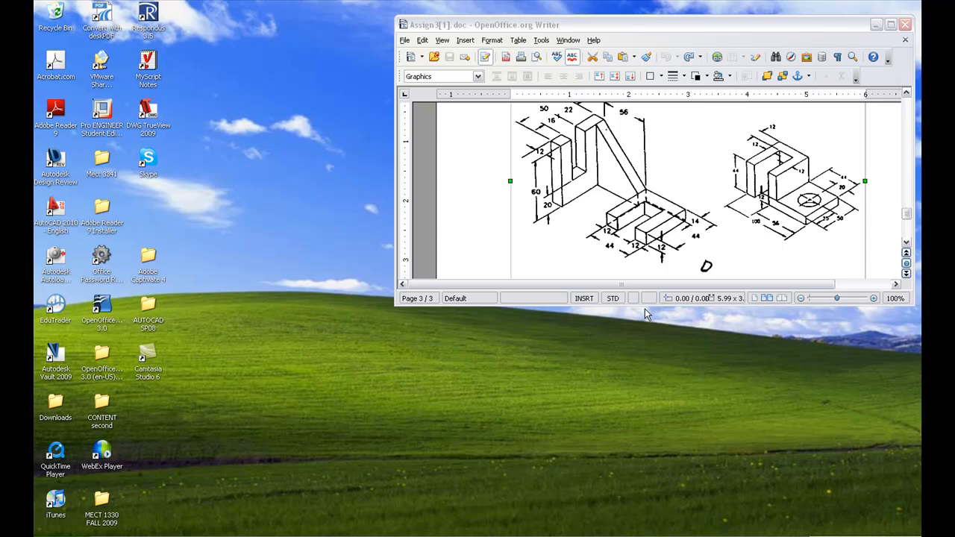
{"action": "mouse_move", "coordinate": [570, 221]}
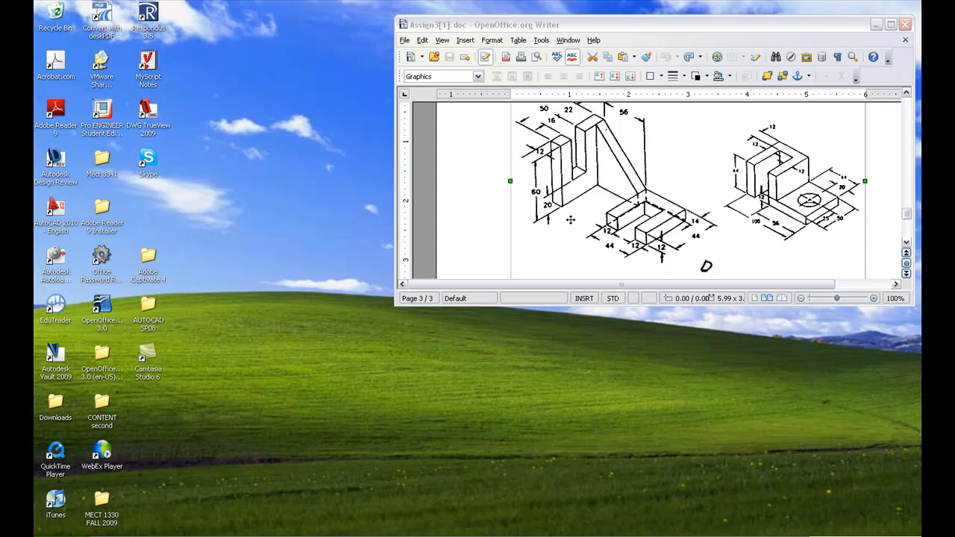
{"action": "mouse_move", "coordinate": [570, 217]}
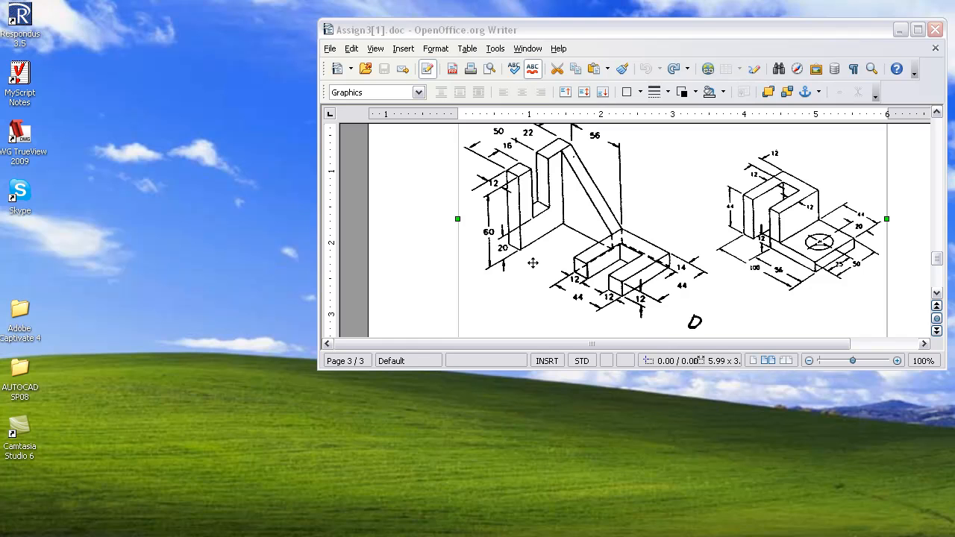
{"action": "mouse_move", "coordinate": [606, 216]}
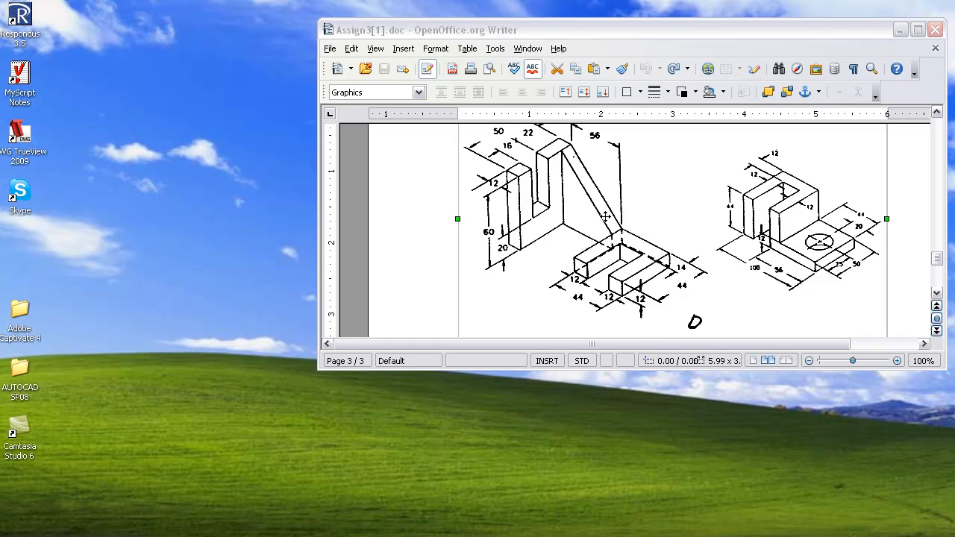
{"action": "mouse_move", "coordinate": [581, 246]}
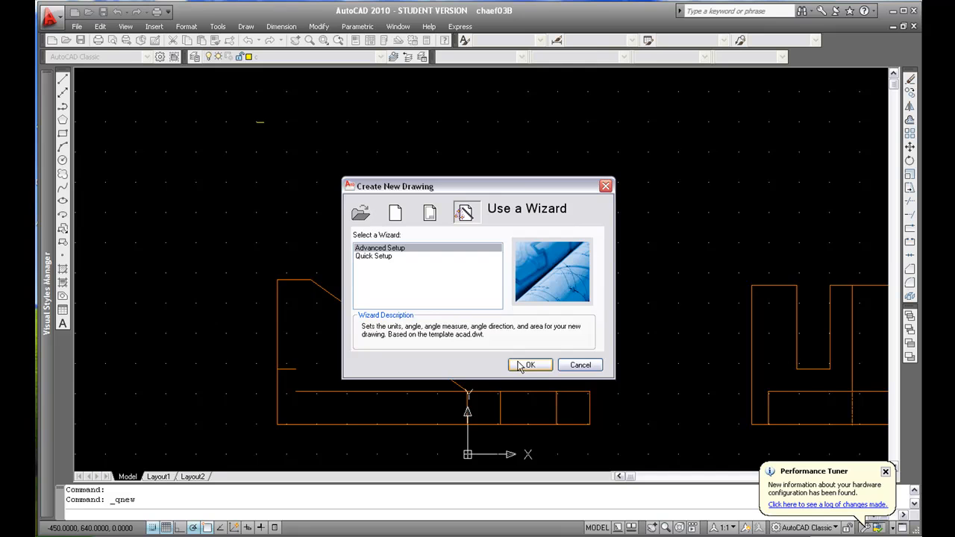
Complete the setup wizard with decimal units and a drawing area 300 units wide
{"action": "left_click", "coordinate": [530, 364]}
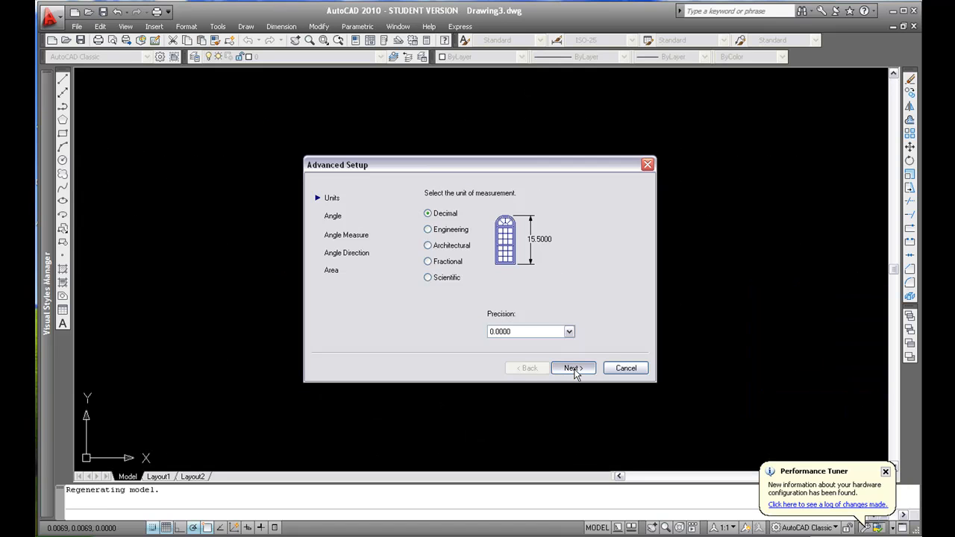
{"action": "left_click", "coordinate": [573, 366]}
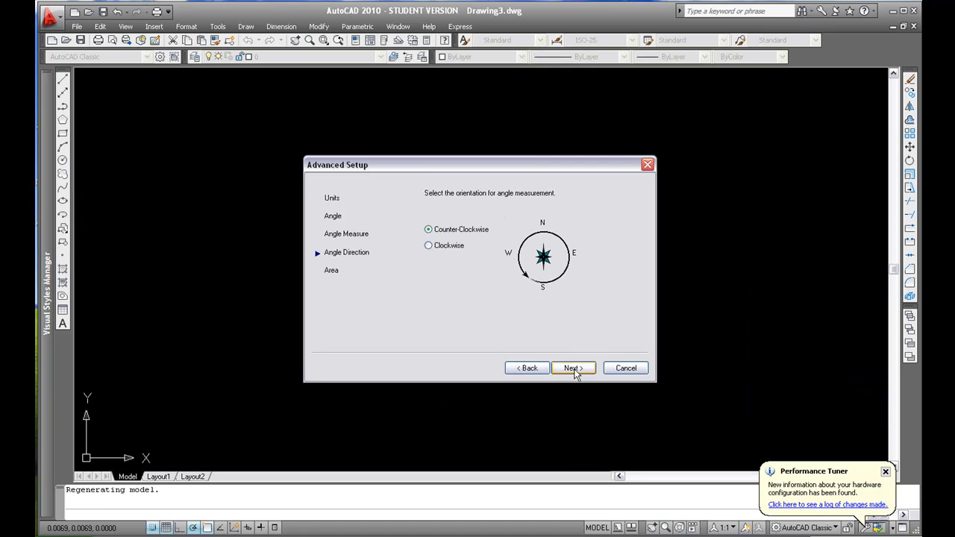
{"action": "left_click", "coordinate": [573, 367]}
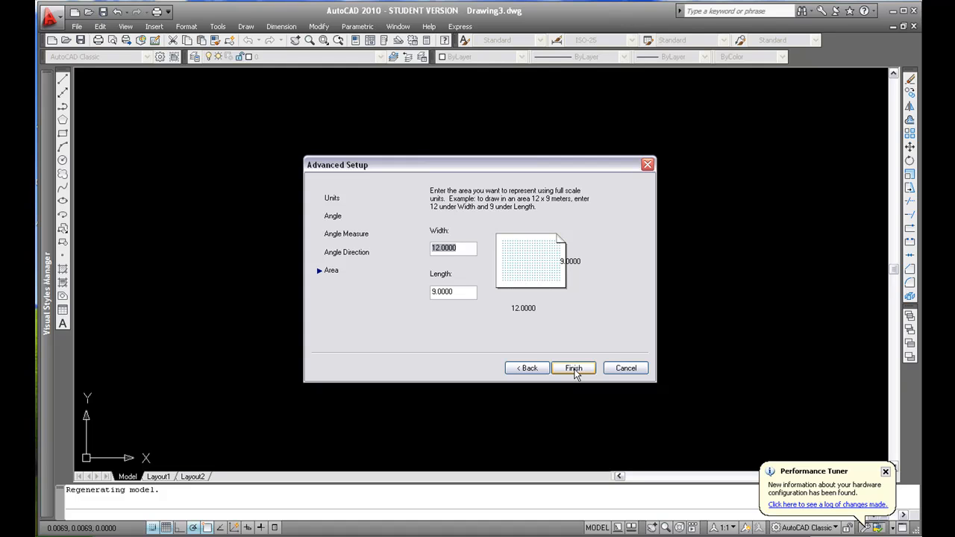
{"action": "type", "text": "300"}
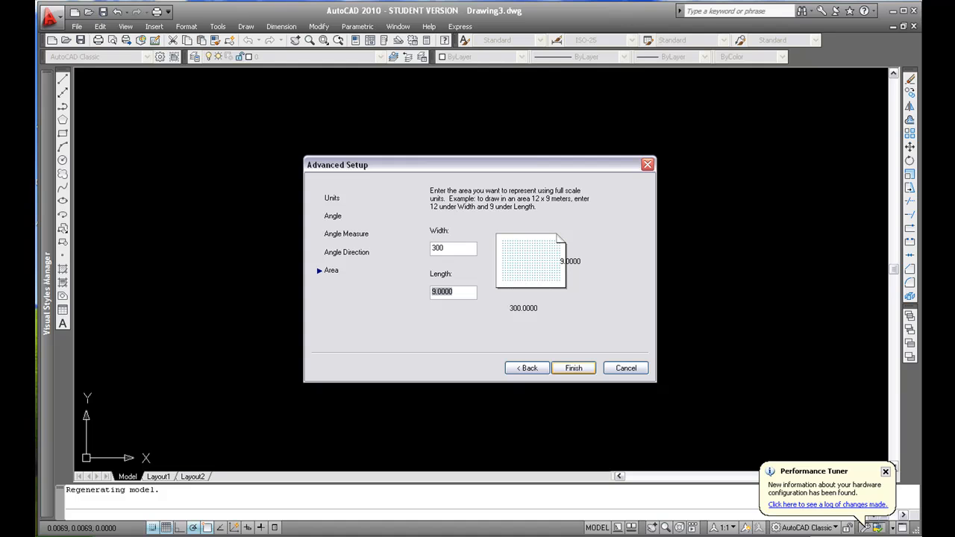
{"action": "left_click", "coordinate": [572, 367]}
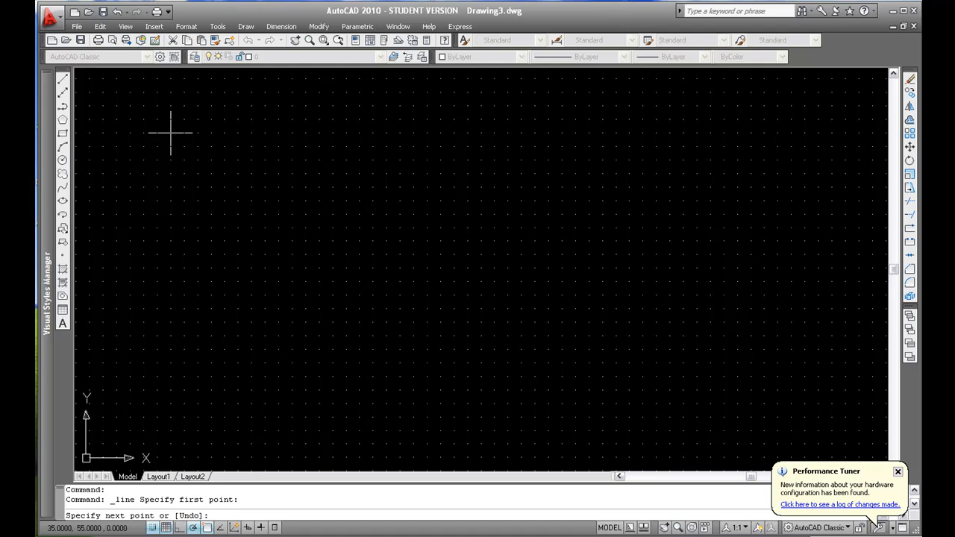
{"action": "mouse_move", "coordinate": [306, 133]}
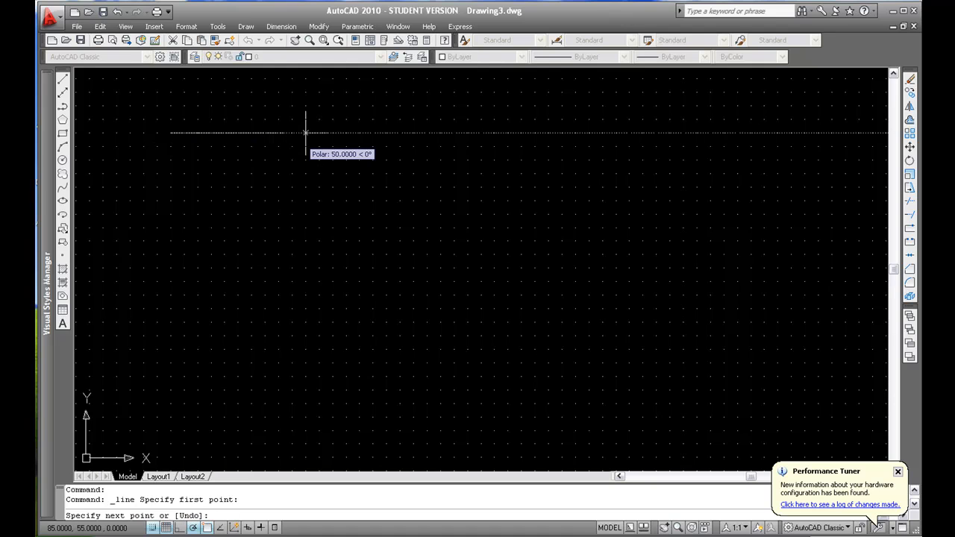
Draw the notched outline with line segments of lengths such as 12 and 44, checking the sketch
{"action": "type", "text": "12"}
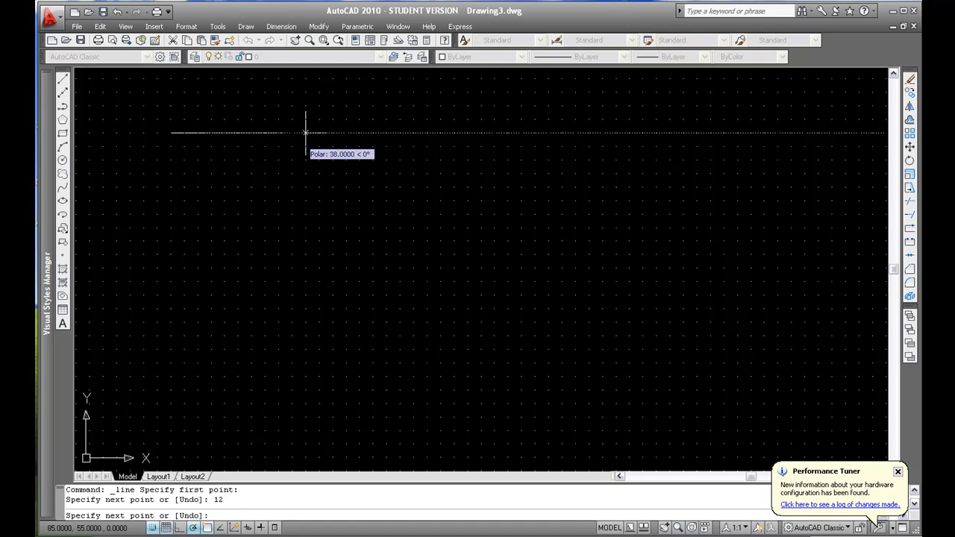
{"action": "mouse_move", "coordinate": [428, 133]}
{"action": "type", "text": "44"}
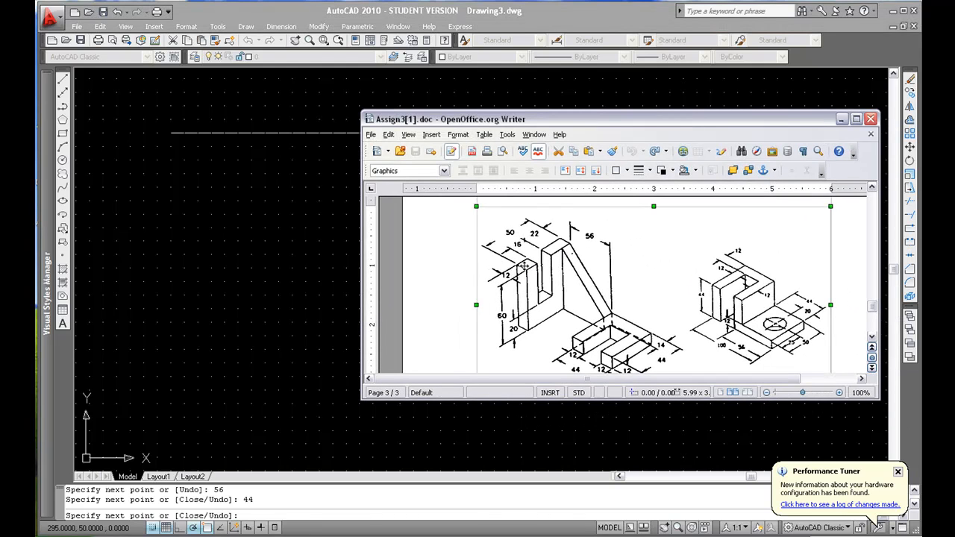
{"action": "mouse_move", "coordinate": [776, 126]}
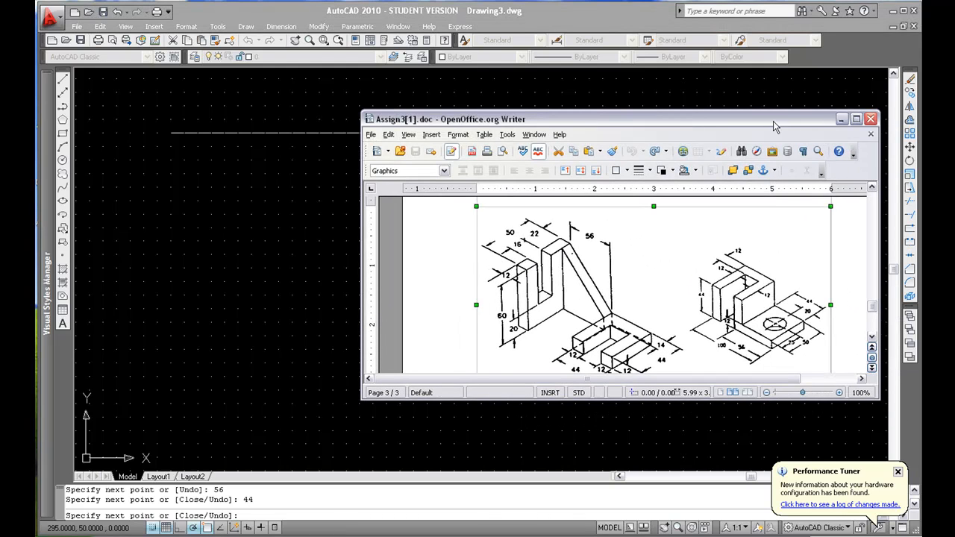
{"action": "left_click", "coordinate": [872, 117]}
{"action": "type", "text": "12"}
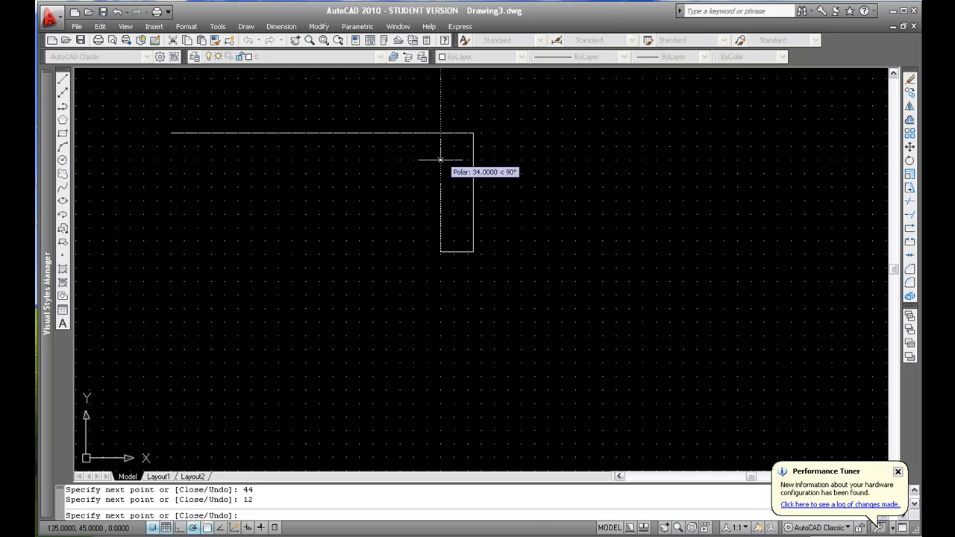
{"action": "type", "text": "44"}
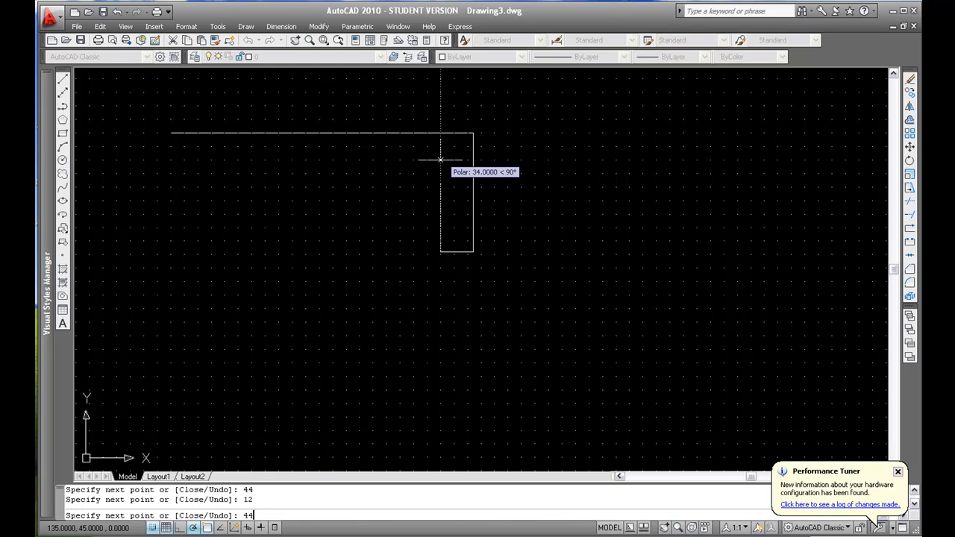
{"action": "type", "text": "-"}
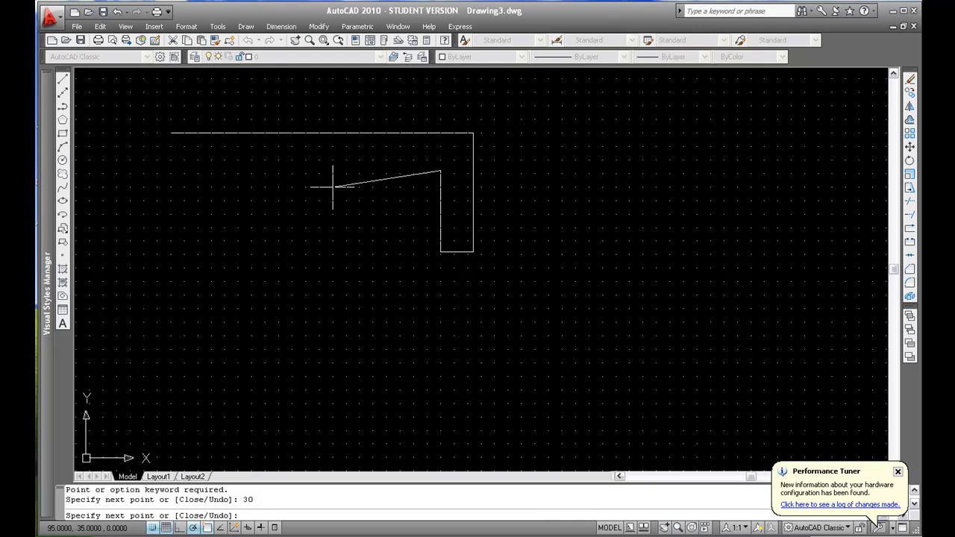
{"action": "mouse_move", "coordinate": [412, 170]}
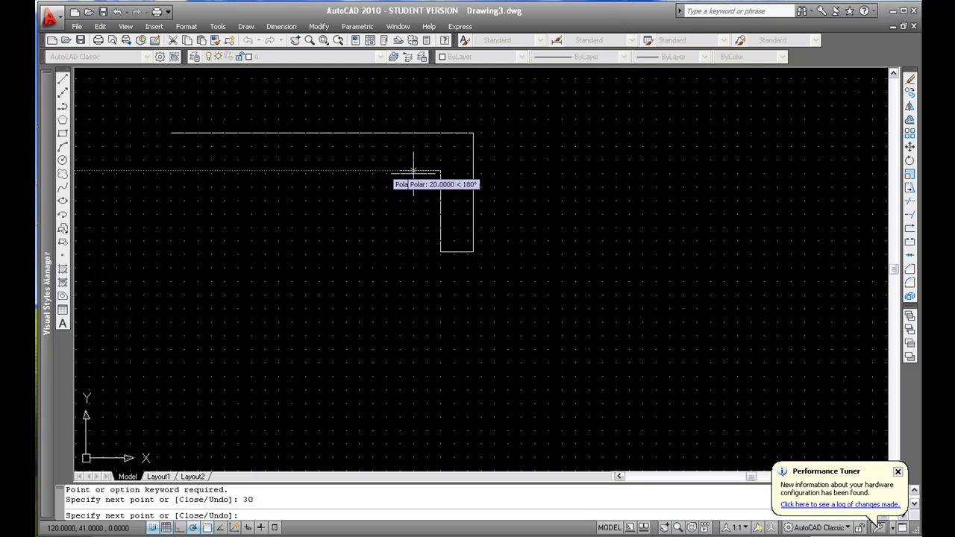
{"action": "mouse_move", "coordinate": [371, 172]}
{"action": "type", "text": "12"}
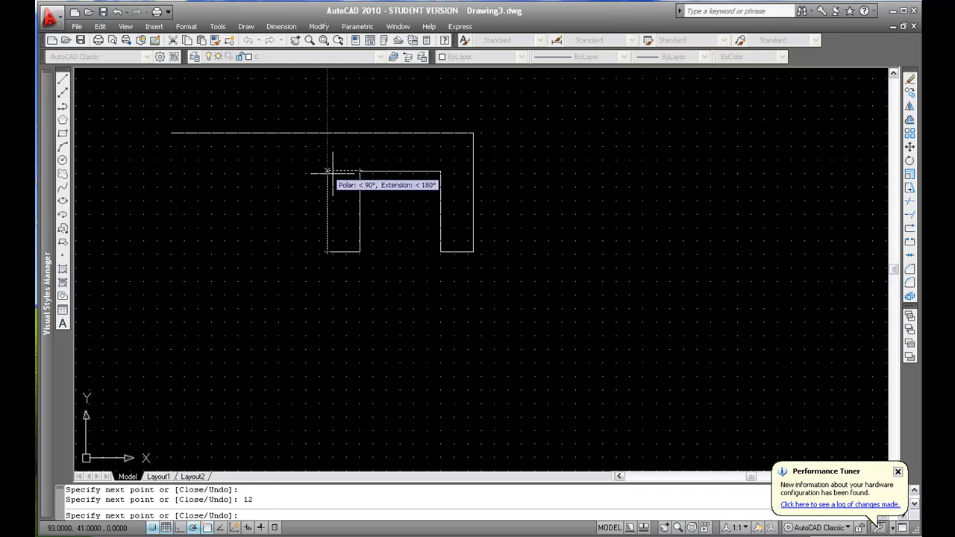
{"action": "left_click", "coordinate": [326, 253]}
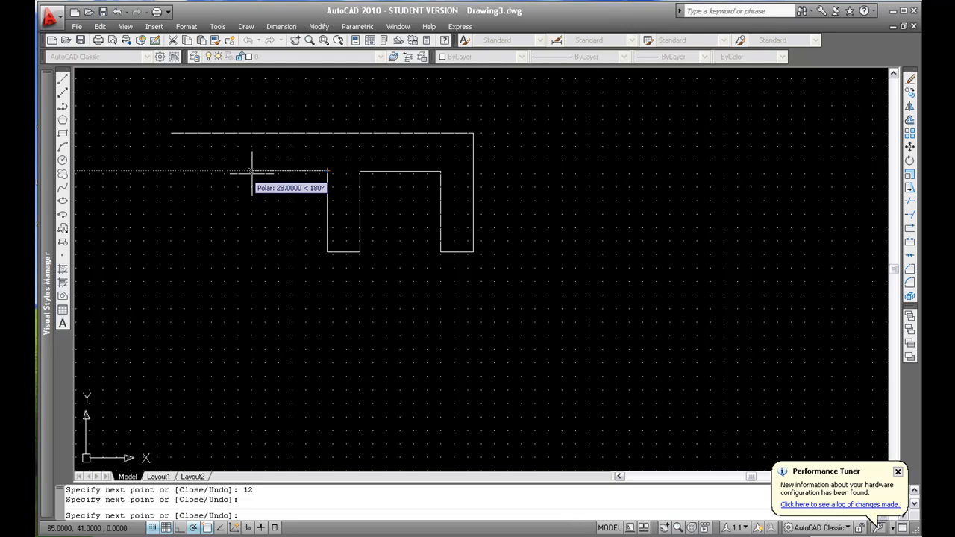
{"action": "mouse_move", "coordinate": [233, 170]}
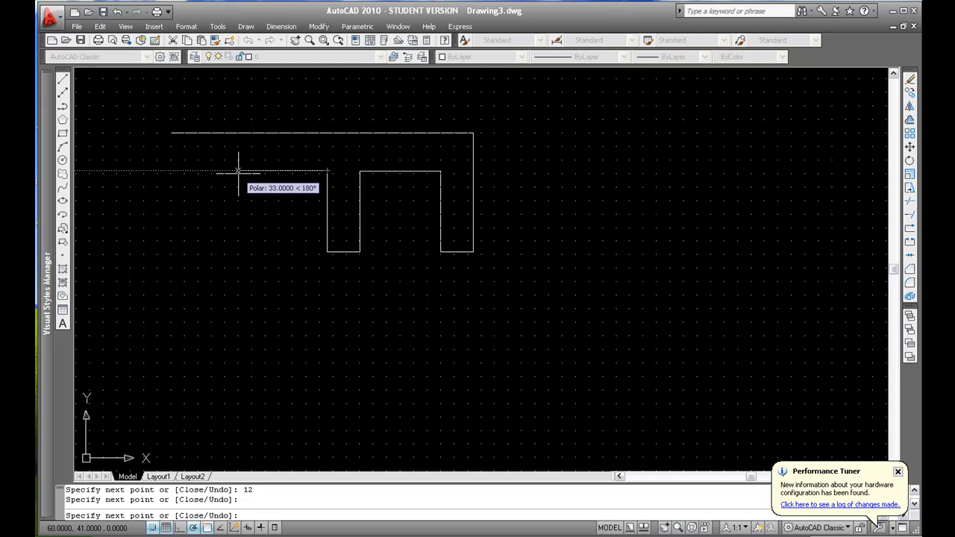
{"action": "mouse_move", "coordinate": [195, 170]}
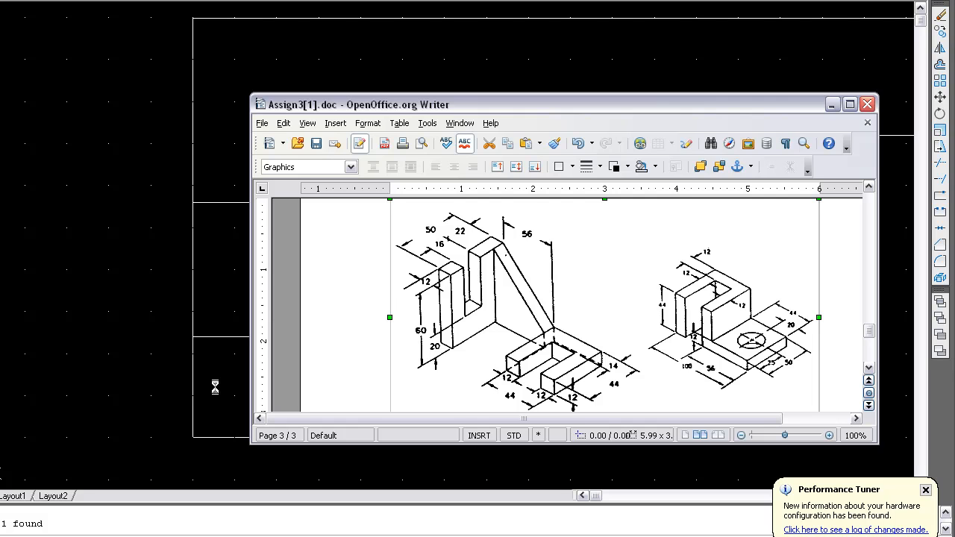
{"action": "mouse_move", "coordinate": [242, 381]}
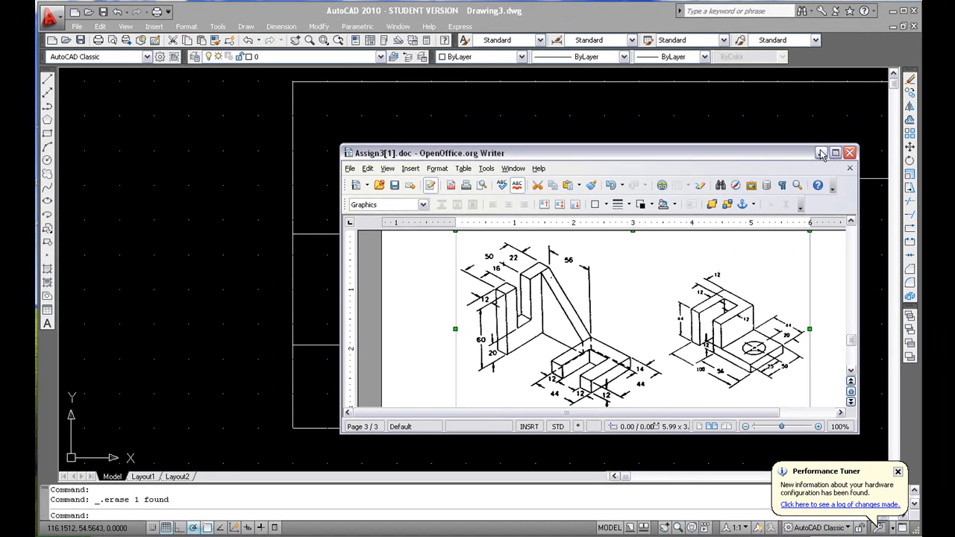
{"action": "mouse_move", "coordinate": [820, 152]}
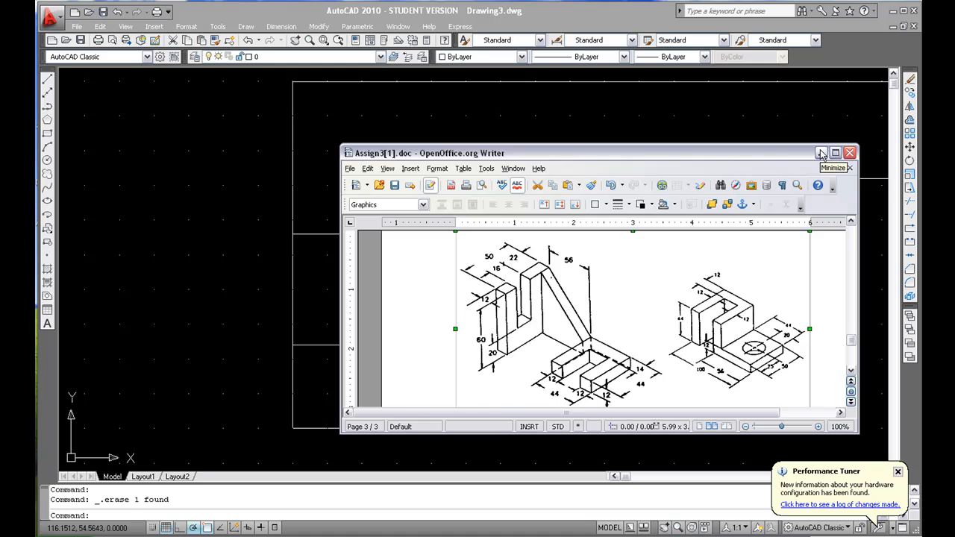
Minimize the assignment sketch so the whole block outline shows, and begin another line
{"action": "left_click", "coordinate": [822, 152]}
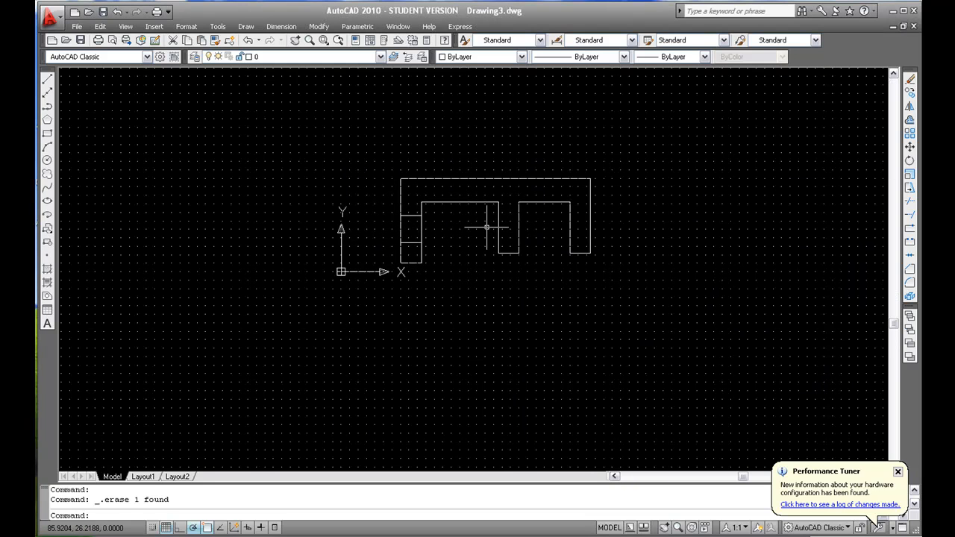
{"action": "mouse_move", "coordinate": [434, 470]}
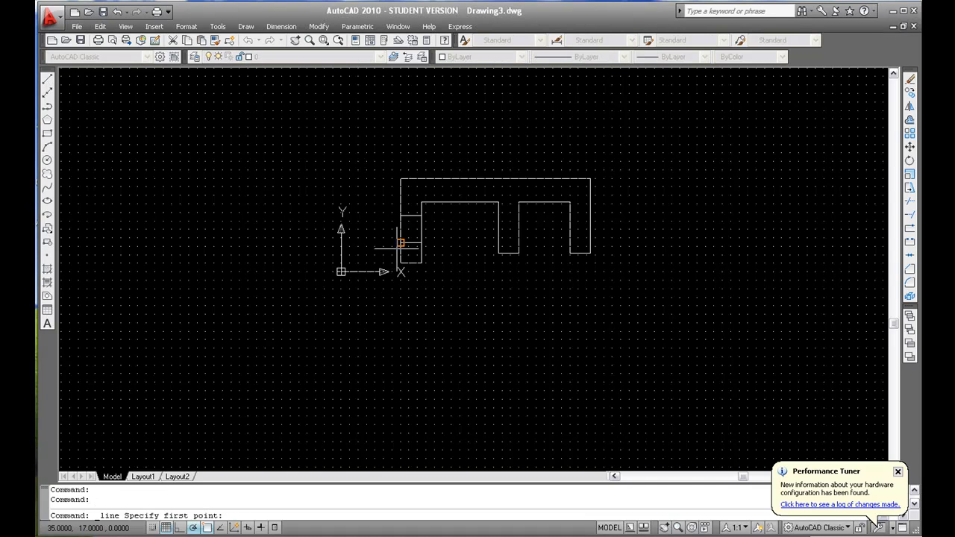
{"action": "mouse_move", "coordinate": [400, 304]}
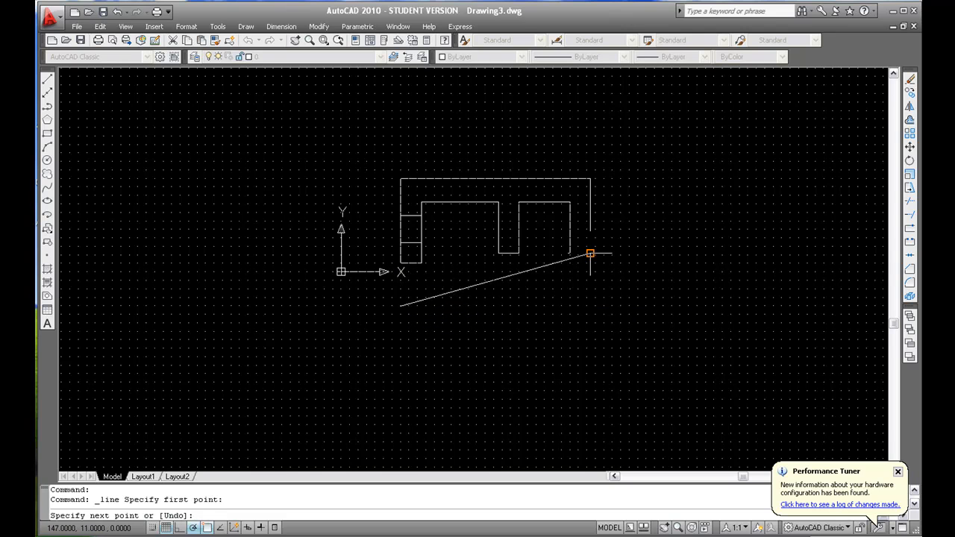
Draw the sloped front-view edge, vertical projection lines from the slots, and a horizontal guide line
{"action": "left_click", "coordinate": [590, 306]}
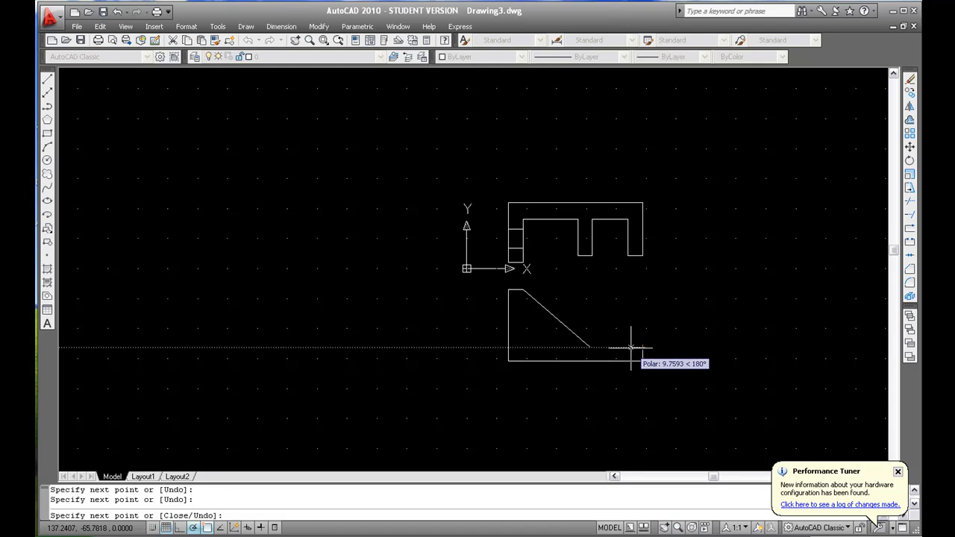
{"action": "left_click", "coordinate": [633, 358]}
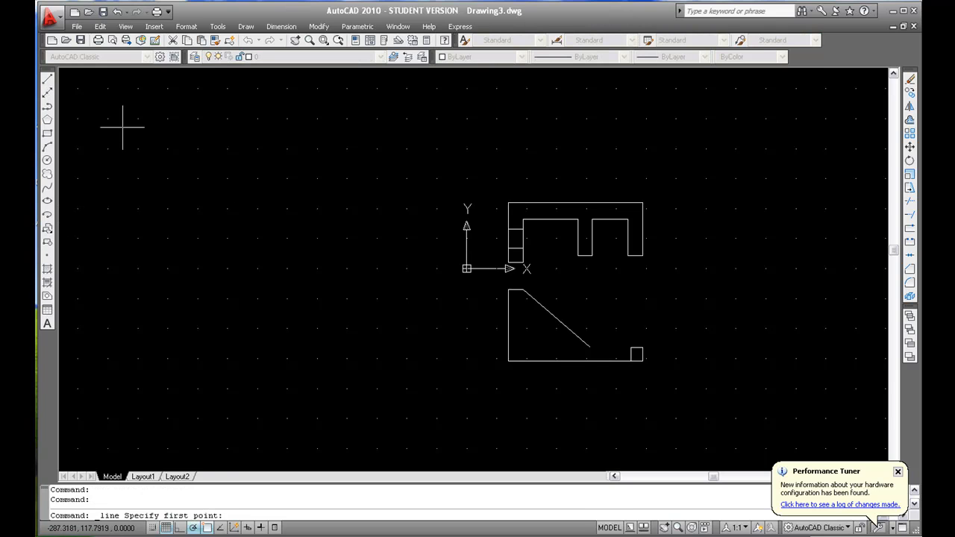
{"action": "left_click", "coordinate": [589, 346]}
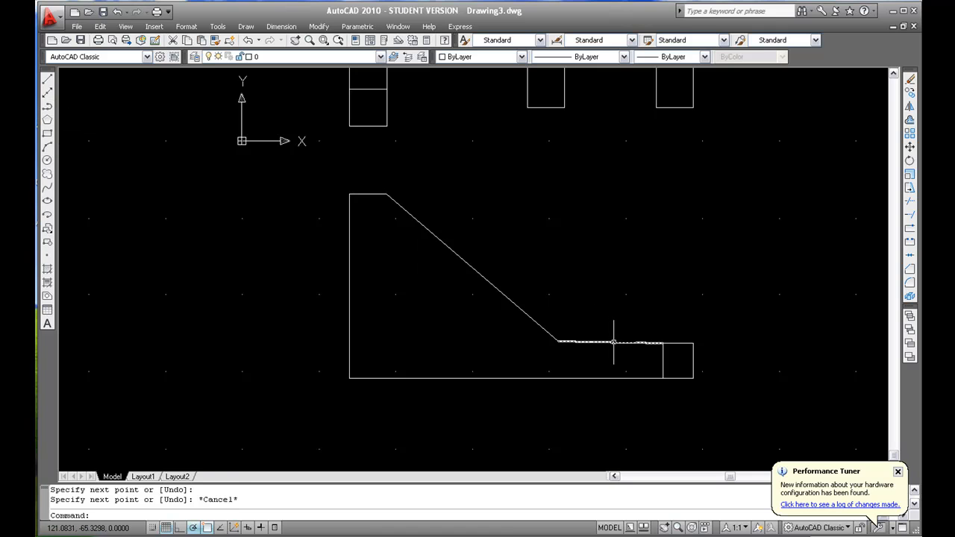
{"action": "left_click", "coordinate": [613, 340]}
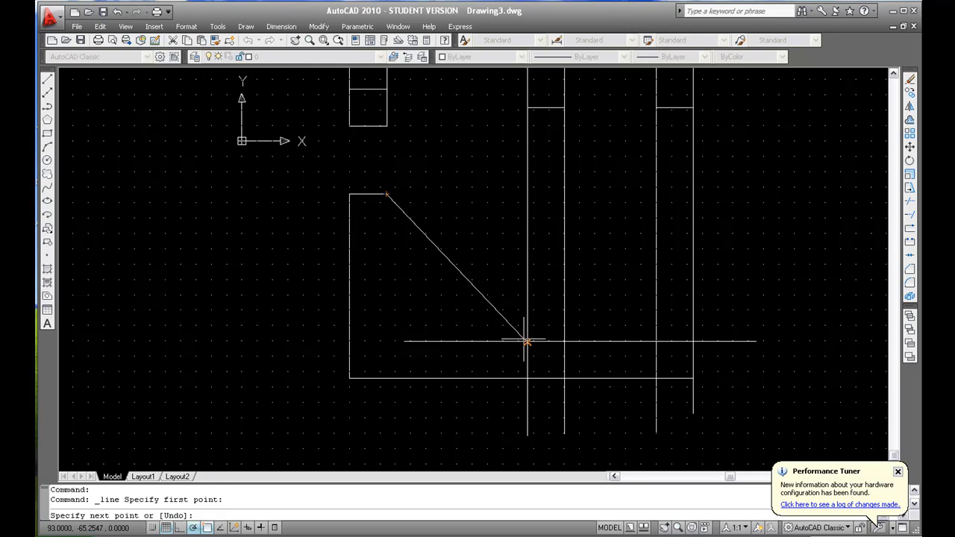
End the line, draw the remaining 20-unit slot edges, then trim and erase the excess lines
{"action": "right_click", "coordinate": [525, 343]}
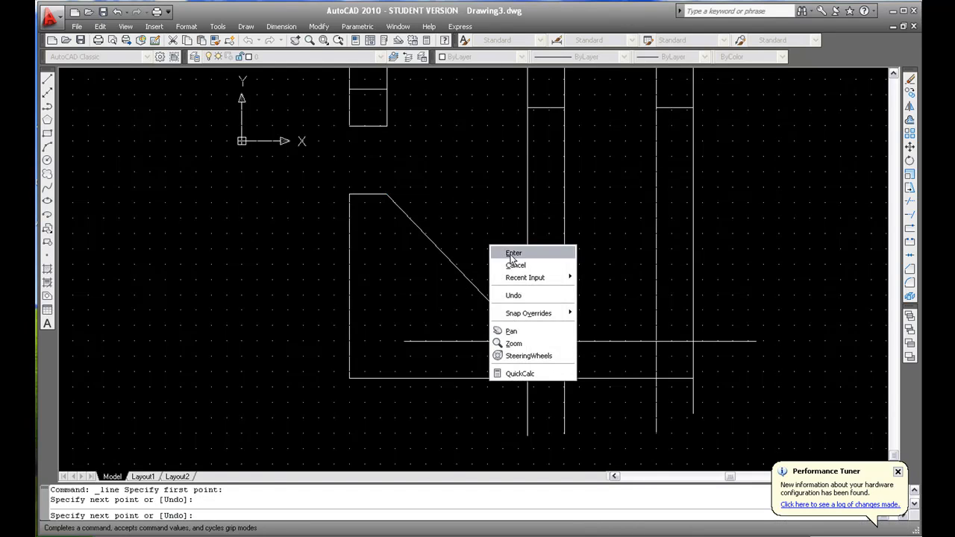
{"action": "left_click", "coordinate": [513, 254]}
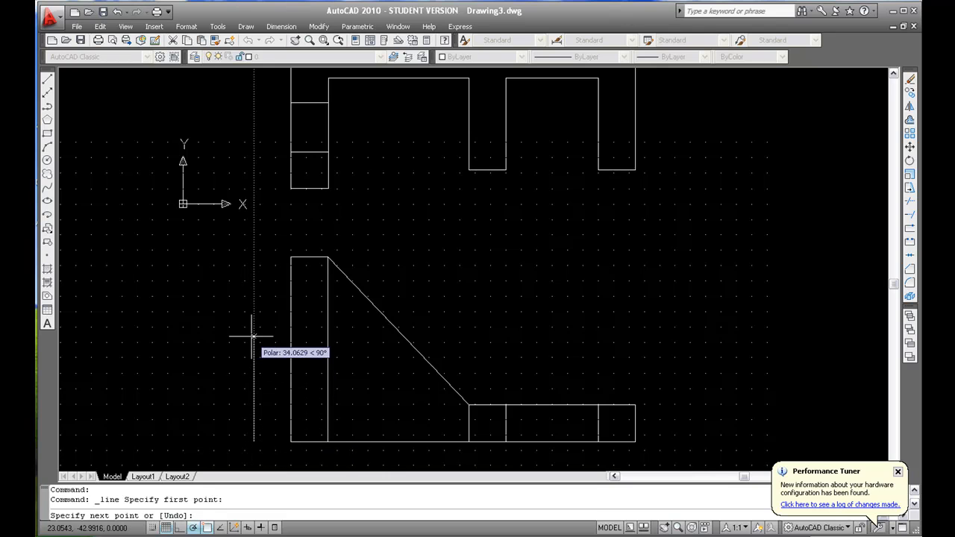
{"action": "mouse_move", "coordinate": [253, 305]}
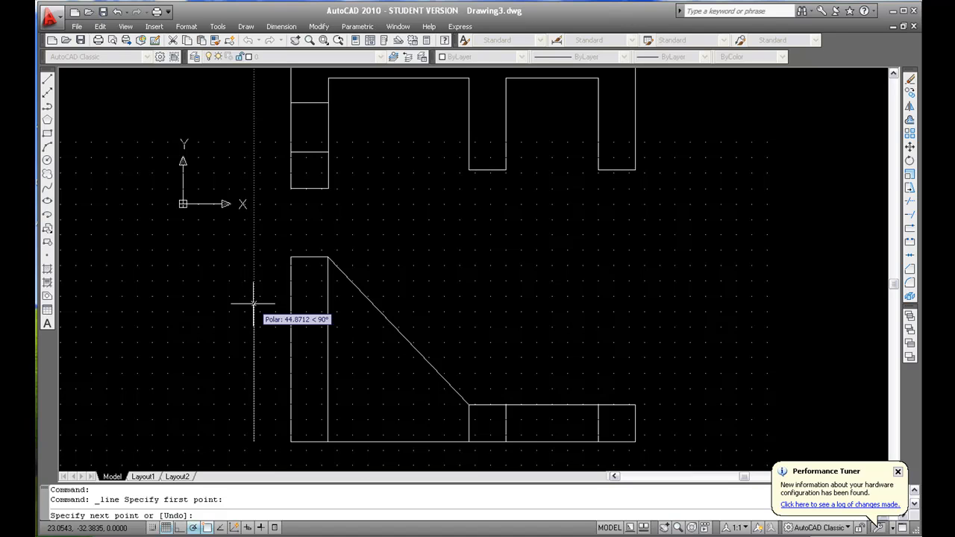
{"action": "type", "text": "20"}
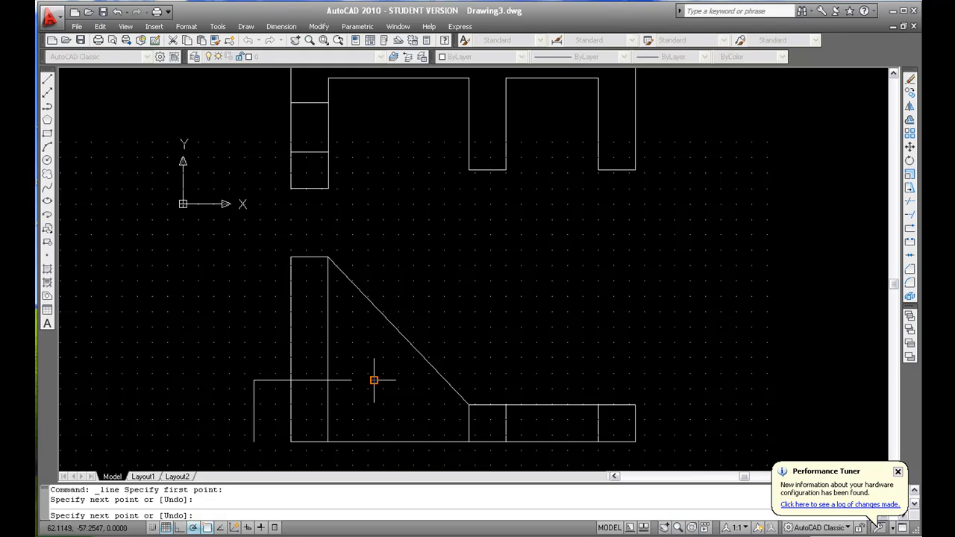
{"action": "type", "text": "tri"}
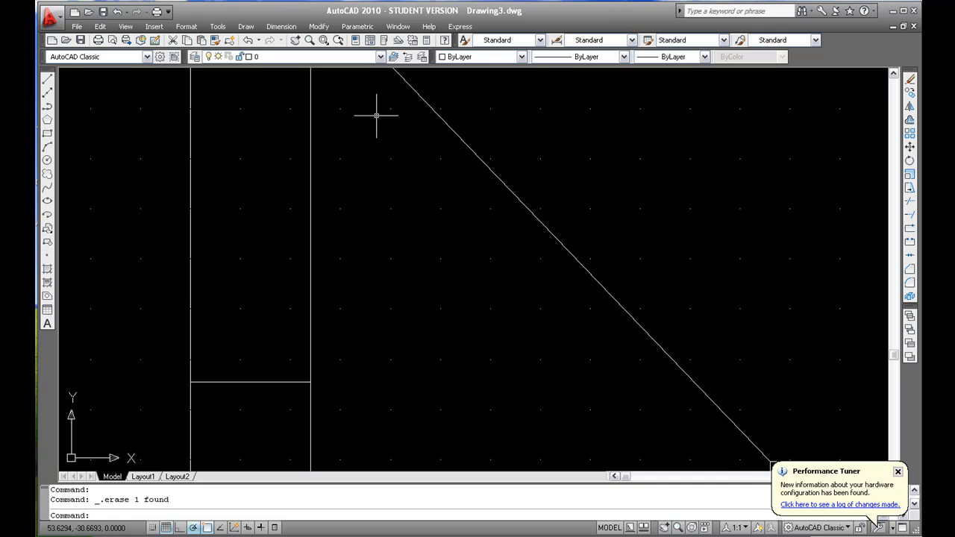
Create the 'hidden' layer in the Layer Properties Manager and give it colour 142
{"action": "left_click", "coordinate": [376, 57]}
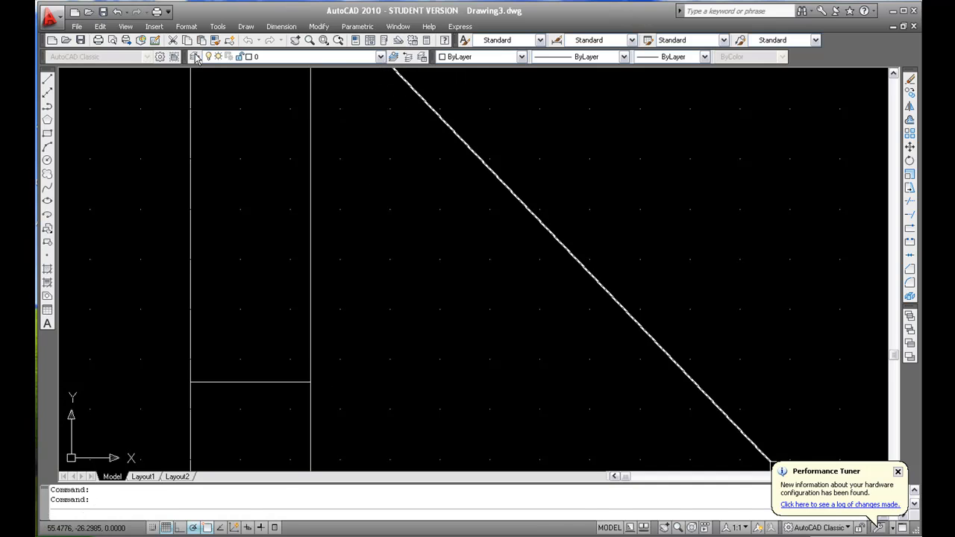
{"action": "left_click", "coordinate": [192, 59]}
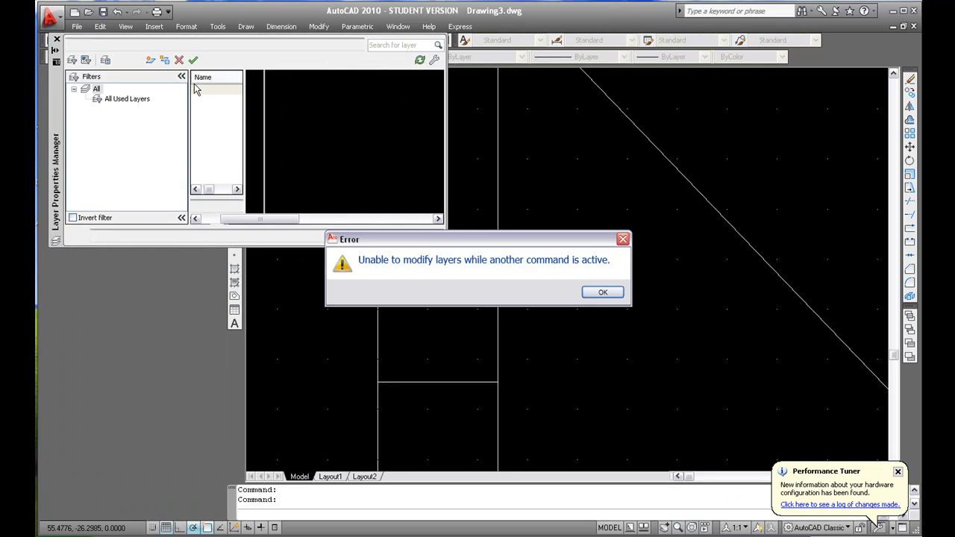
{"action": "left_click", "coordinate": [603, 291]}
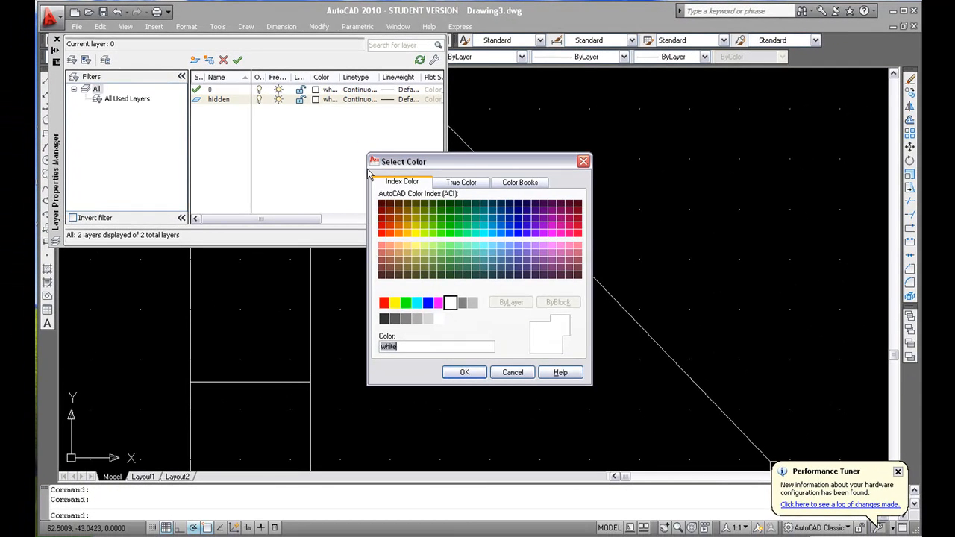
{"action": "left_click", "coordinate": [492, 225]}
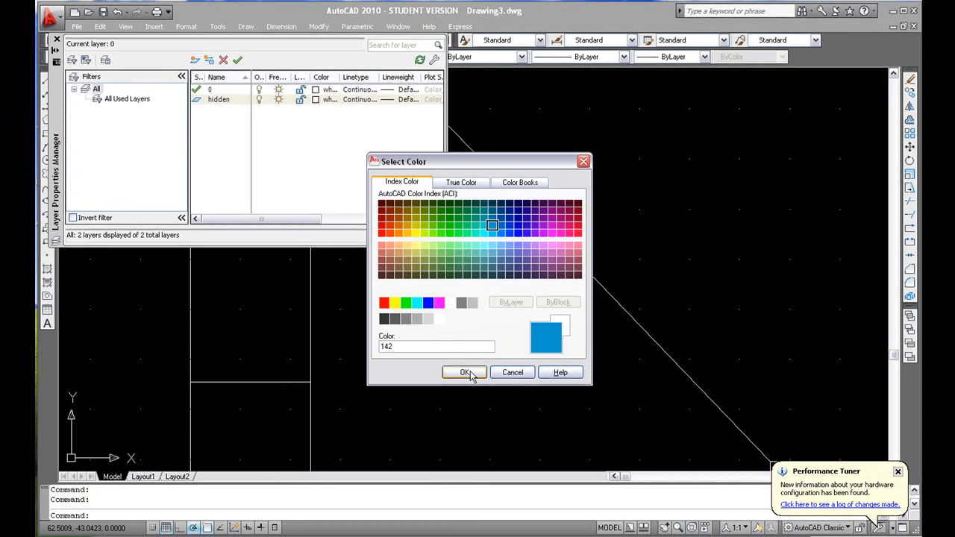
{"action": "left_click", "coordinate": [464, 373]}
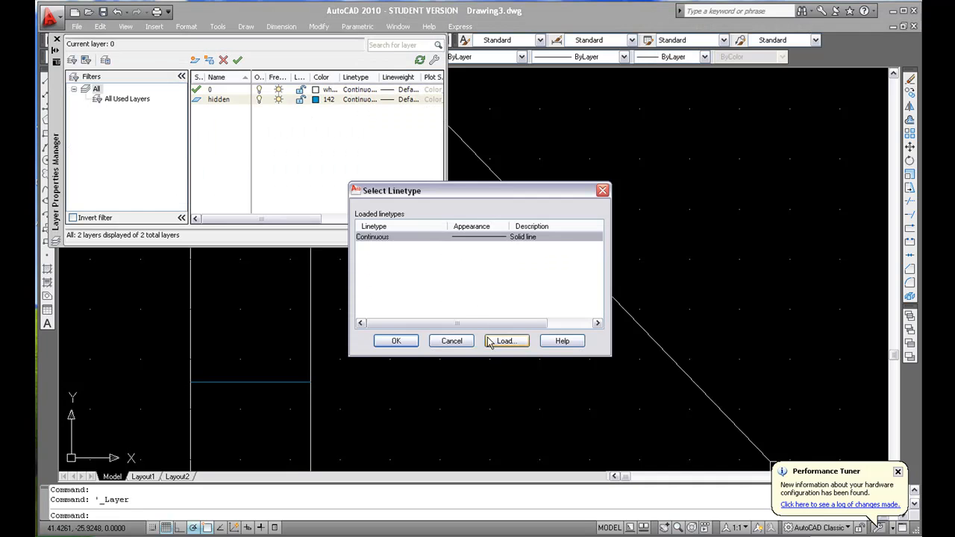
Load the HIDDEN dashed linetype and assign it to the hidden layer
{"action": "left_click", "coordinate": [505, 340]}
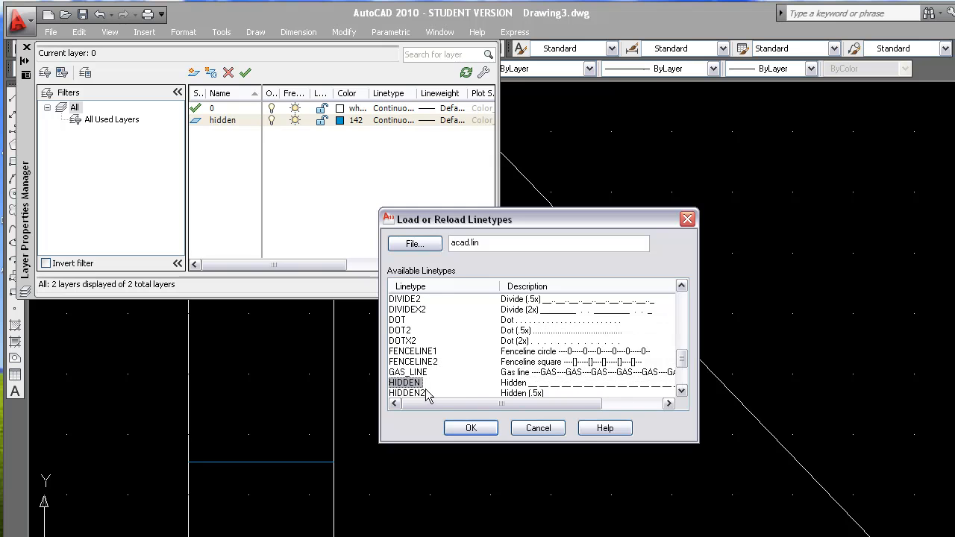
{"action": "left_click", "coordinate": [471, 426]}
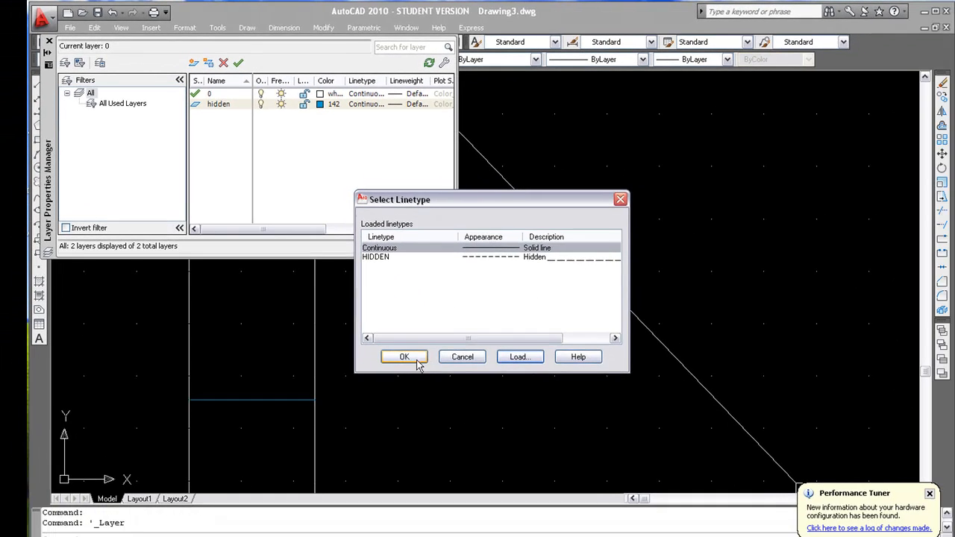
{"action": "left_click", "coordinate": [404, 357]}
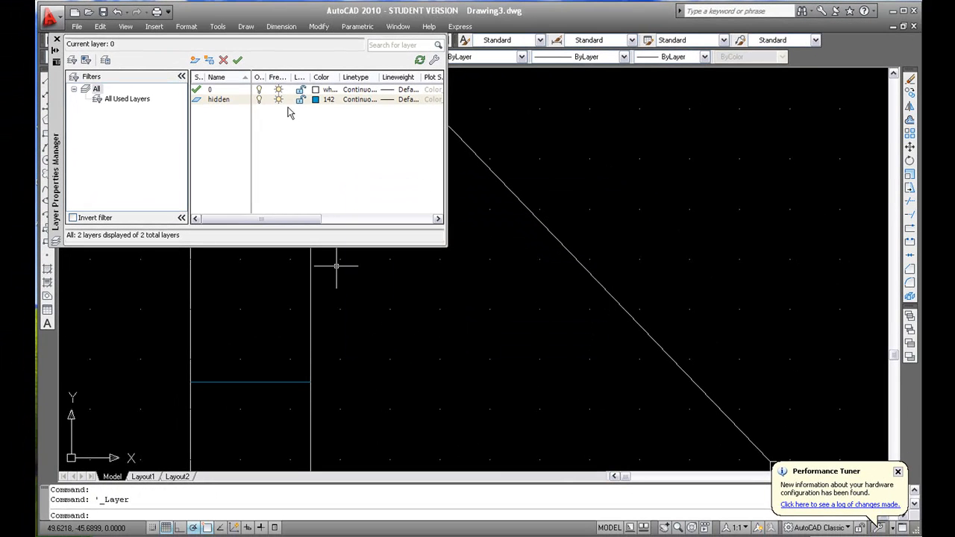
{"action": "left_click", "coordinate": [358, 98]}
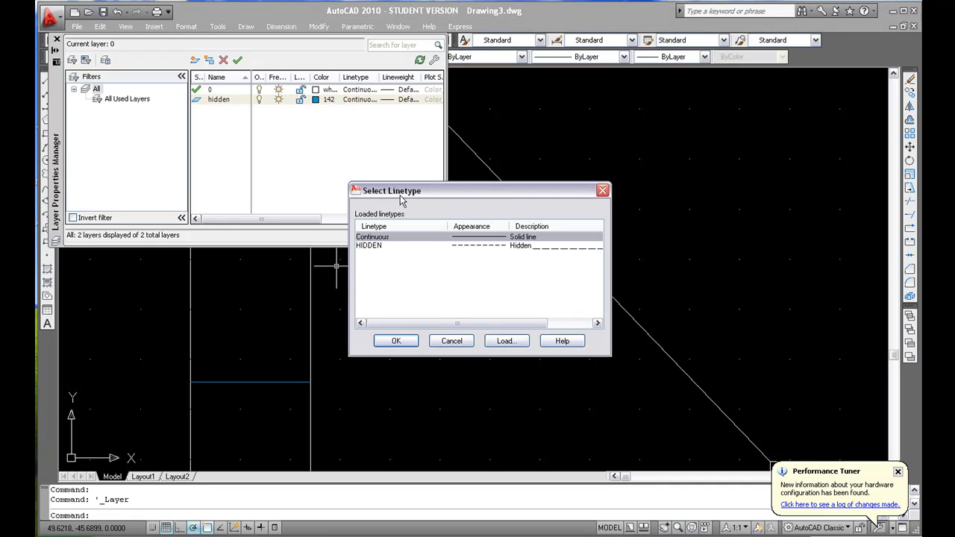
{"action": "left_click", "coordinate": [395, 340]}
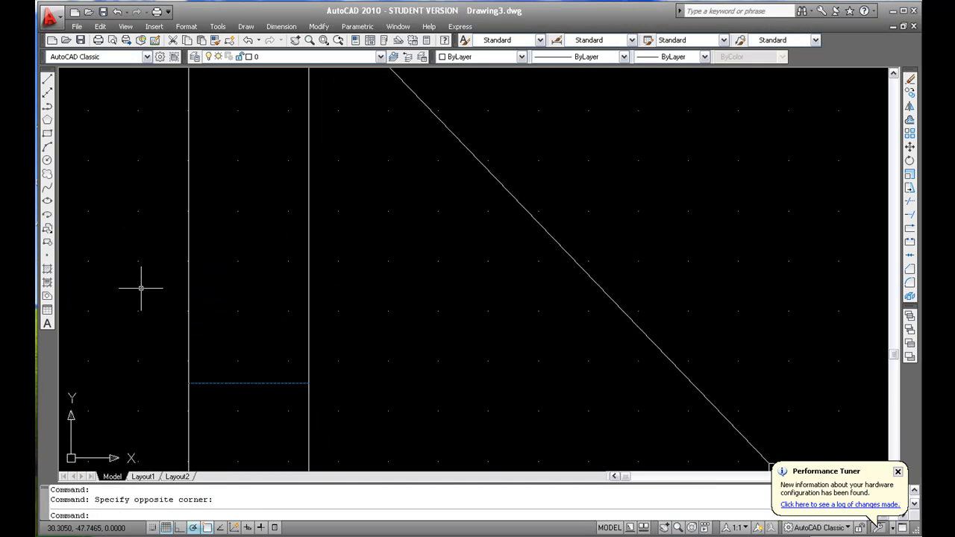
Set the short front-view hidden line's linetype scale to 2 via Properties, after trying 0.25
{"action": "left_click", "coordinate": [247, 383]}
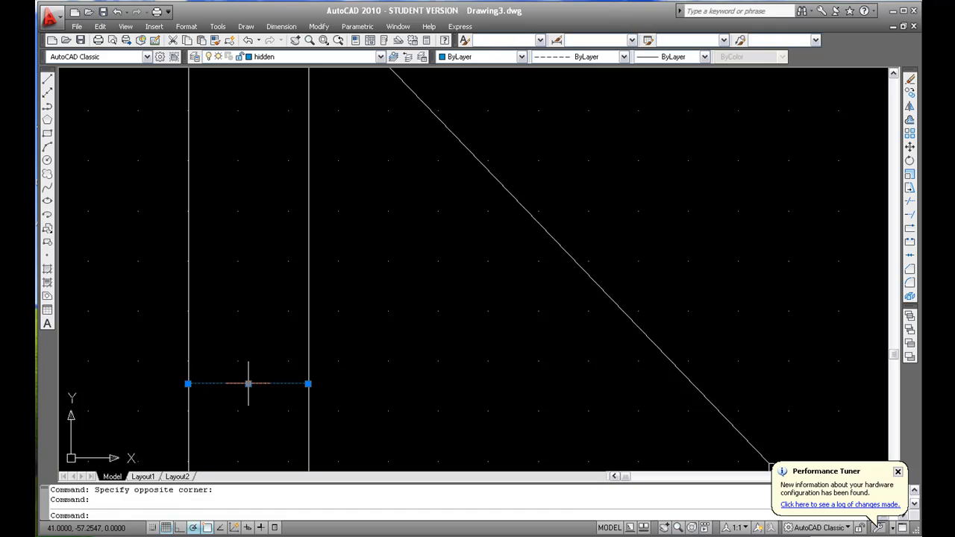
{"action": "right_click", "coordinate": [247, 383]}
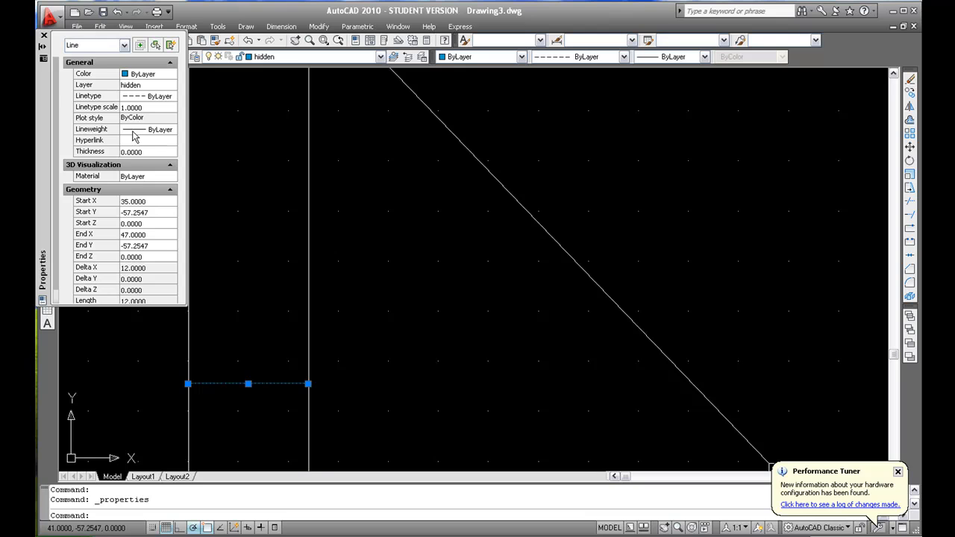
{"action": "left_click", "coordinate": [141, 106]}
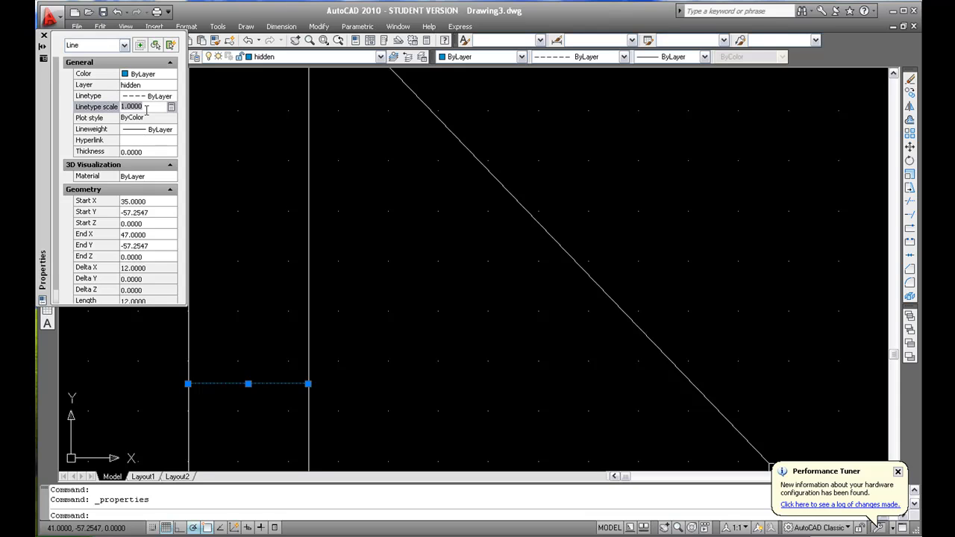
{"action": "type", "text": "0.2500"}
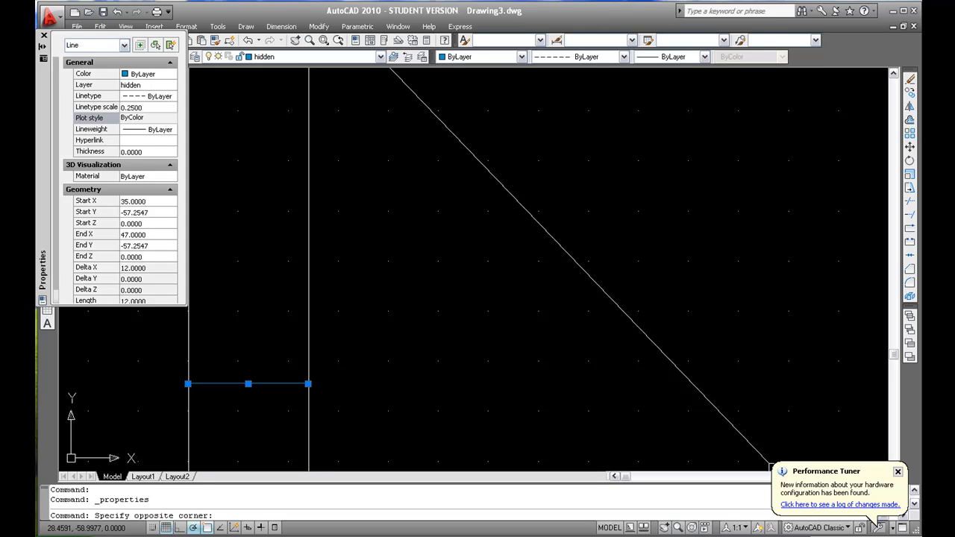
{"action": "left_click", "coordinate": [141, 108]}
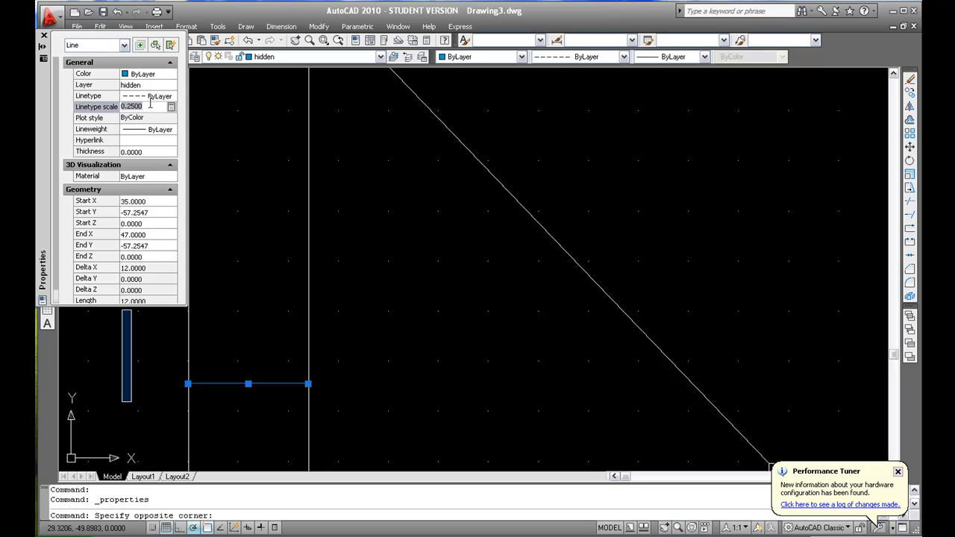
{"action": "type", "text": "2"}
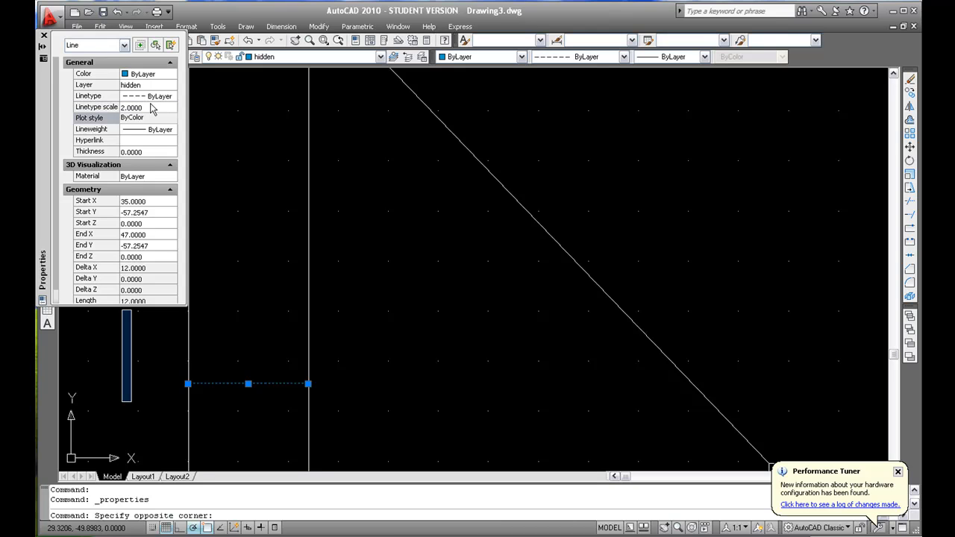
{"action": "key", "text": "Escape"}
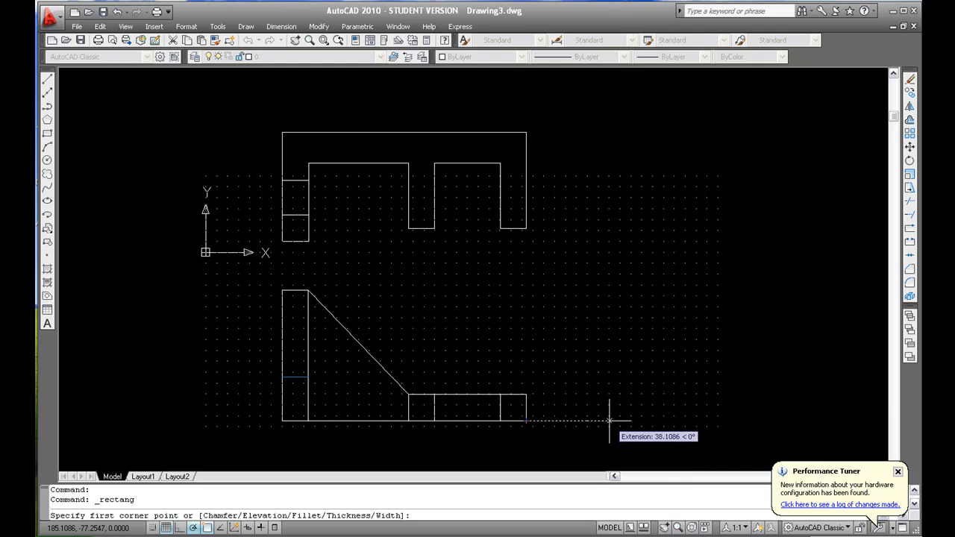
Place the side-view rectangle to the right of the front view, aligned by tracking
{"action": "left_click", "coordinate": [307, 289]}
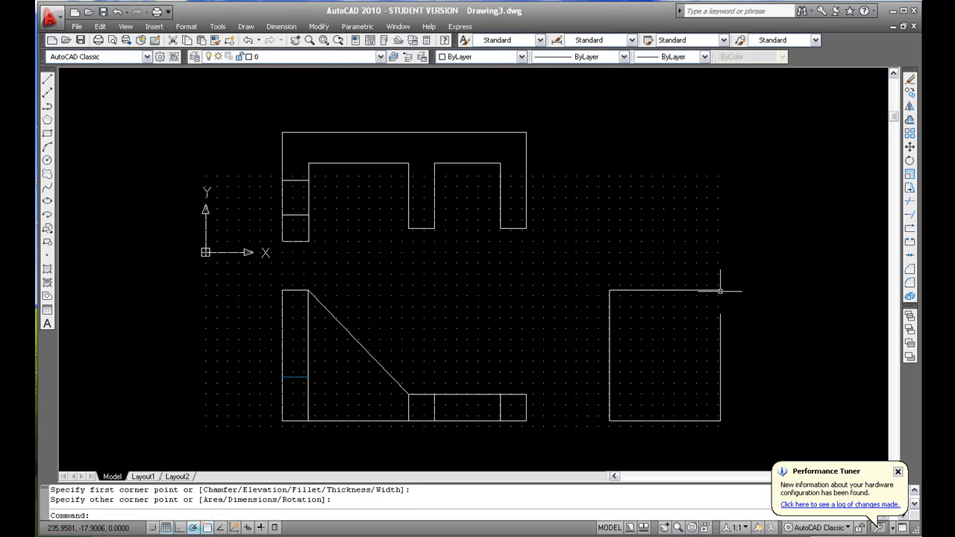
{"action": "mouse_move", "coordinate": [582, 288]}
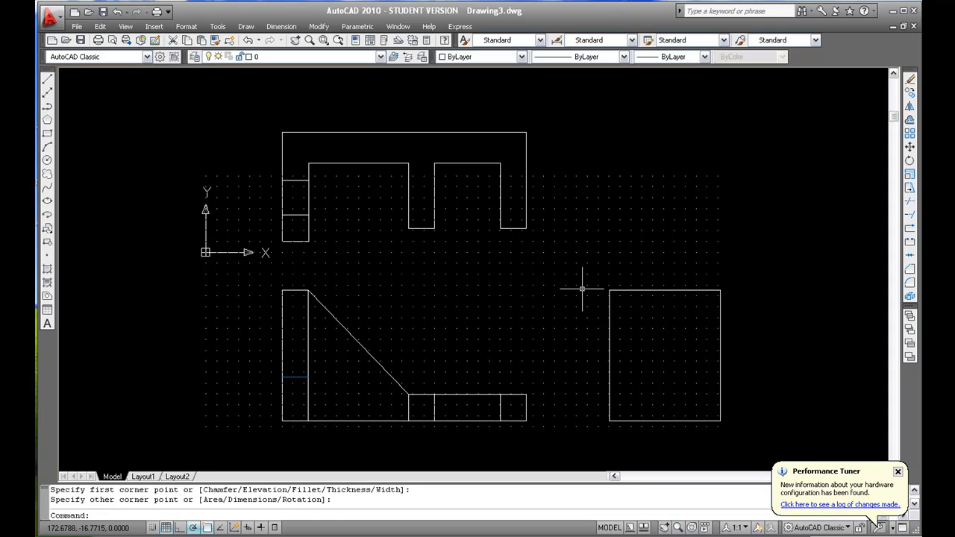
{"action": "mouse_move", "coordinate": [45, 85]}
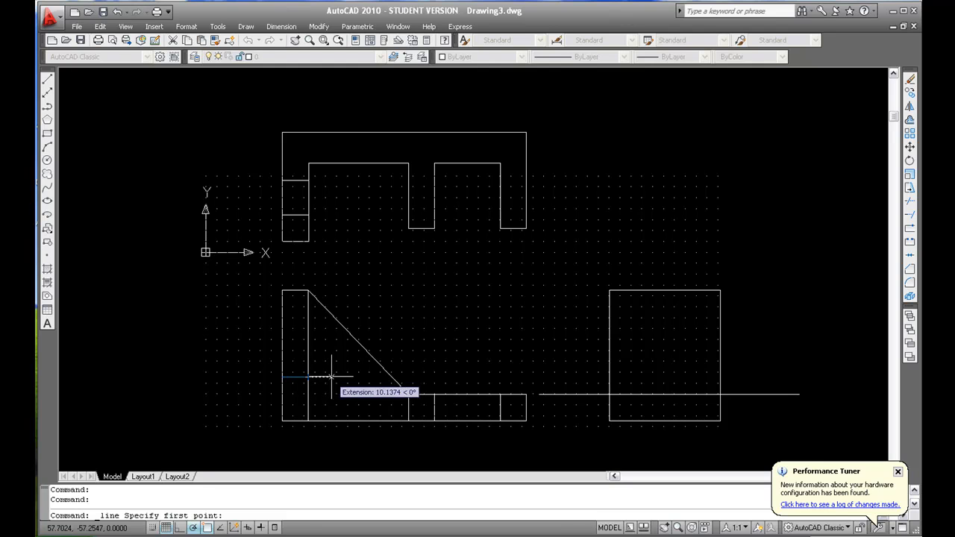
Project a horizontal line from the front view and trim it back to the side-view rectangle
{"action": "left_click", "coordinate": [329, 376]}
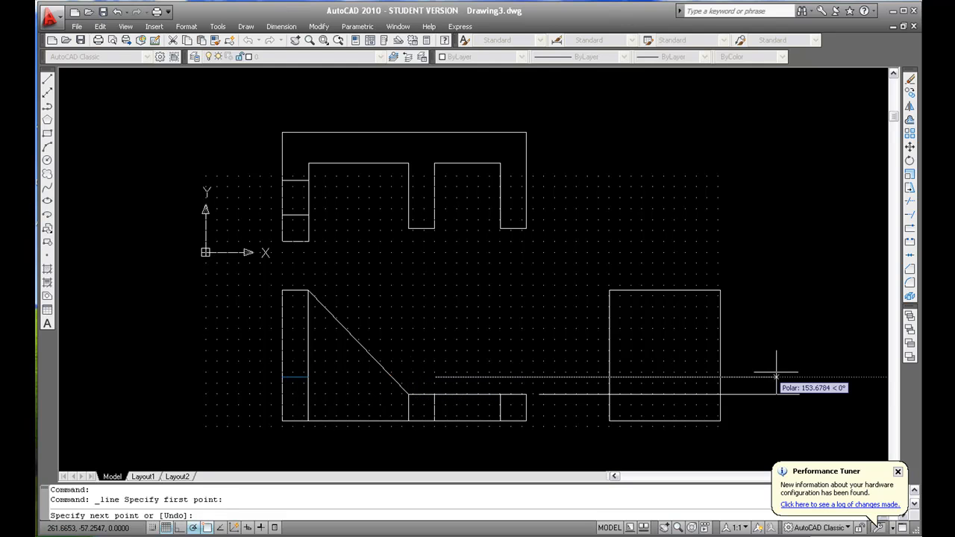
{"action": "right_click", "coordinate": [776, 365]}
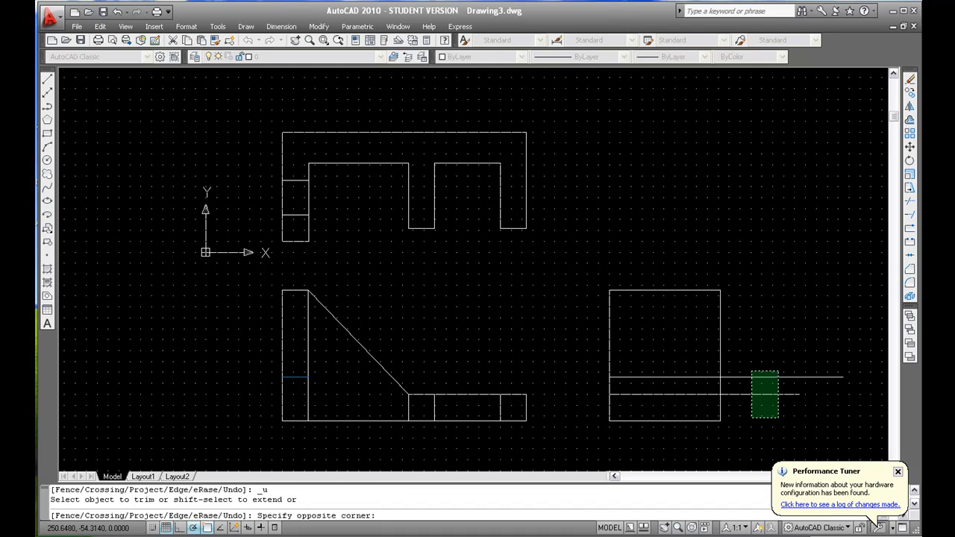
{"action": "left_click", "coordinate": [764, 394]}
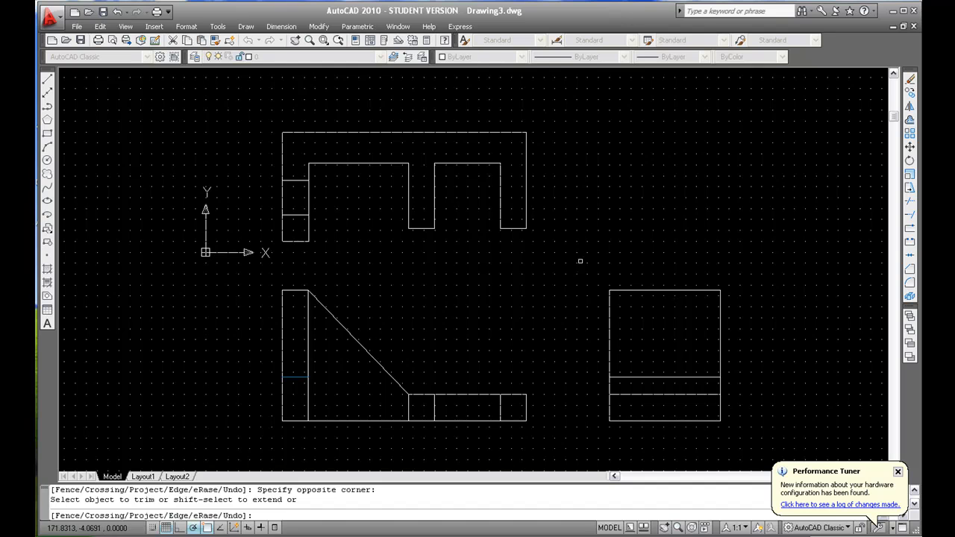
{"action": "left_click", "coordinate": [44, 84]}
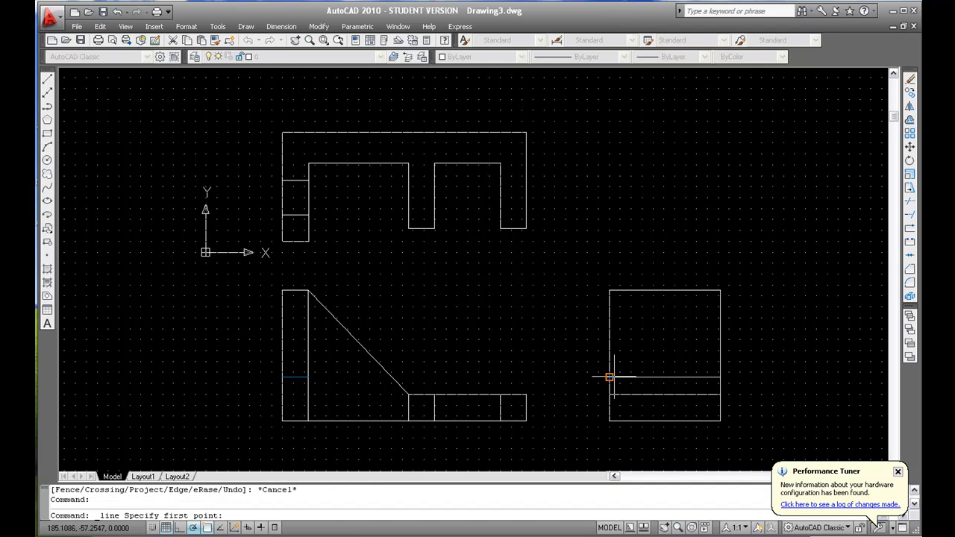
{"action": "mouse_move", "coordinate": [612, 379]}
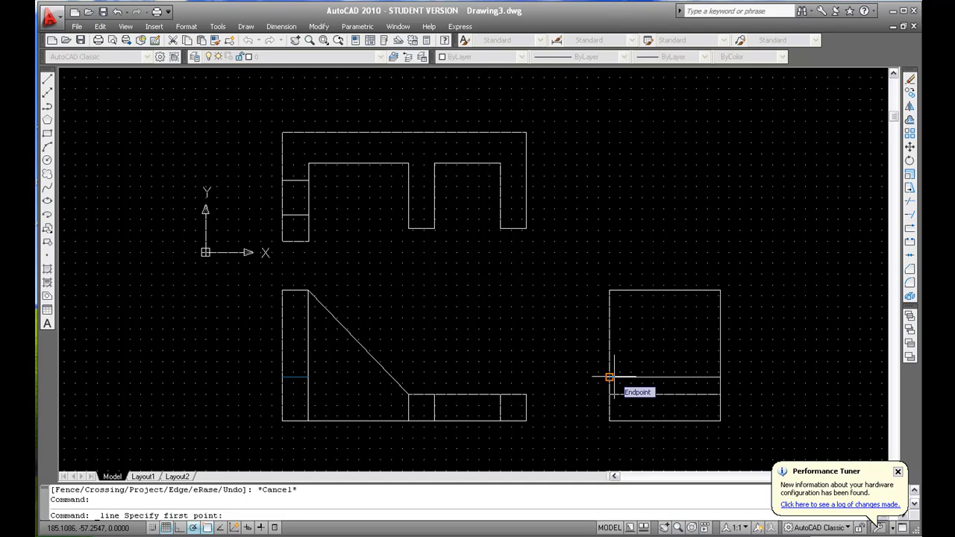
{"action": "mouse_move", "coordinate": [753, 395]}
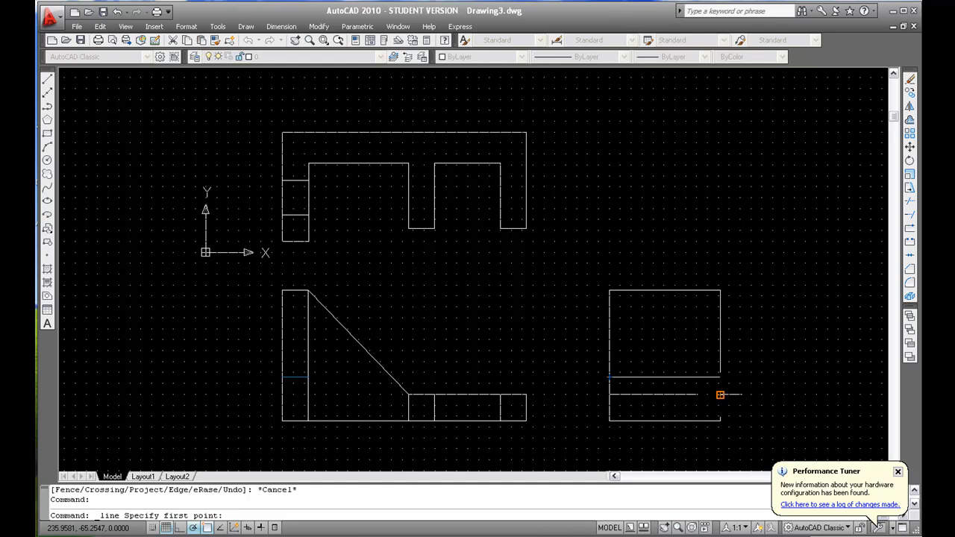
Draw the side view's interior slot edges with 14 and 12 unit lines, then start OFFSET
{"action": "left_click", "coordinate": [719, 394]}
{"action": "type", "text": "14"}
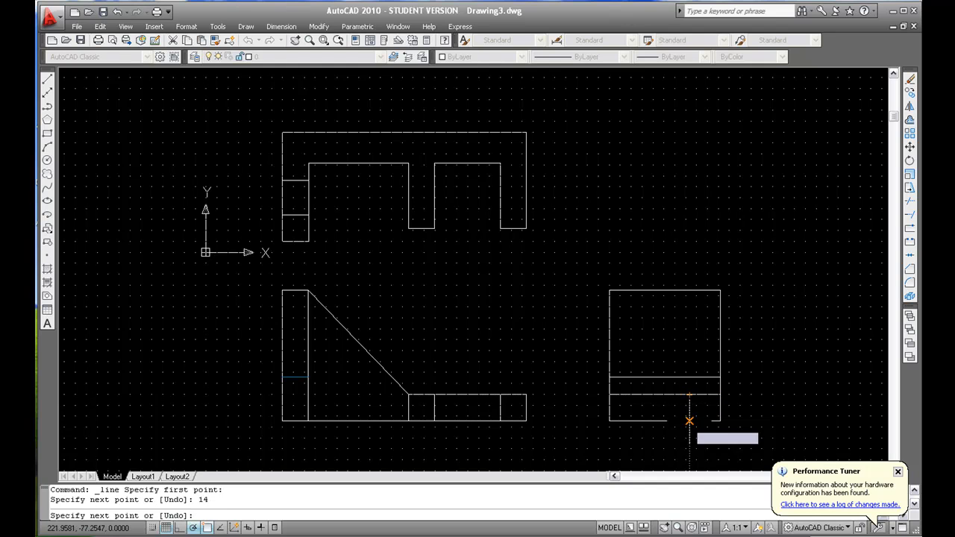
{"action": "right_click", "coordinate": [689, 419]}
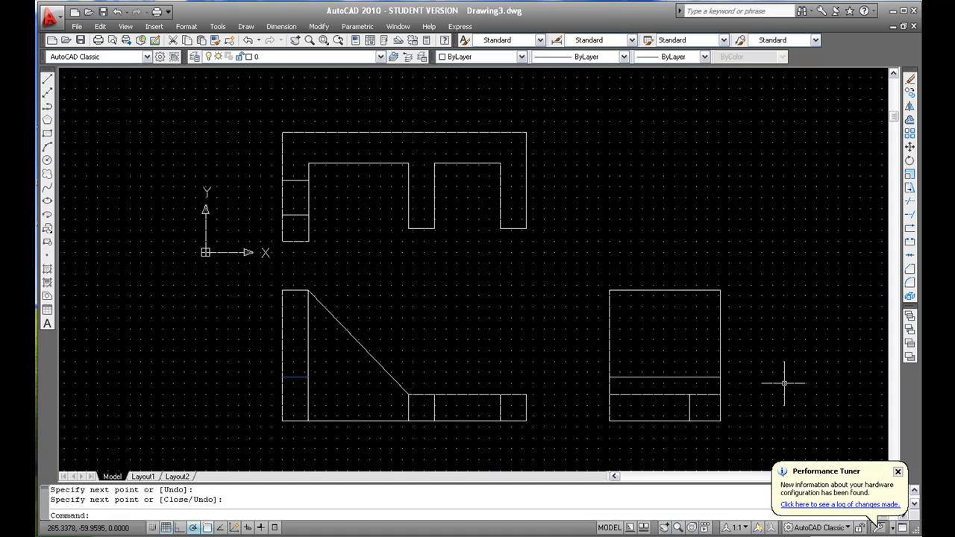
{"action": "mouse_move", "coordinate": [737, 288]}
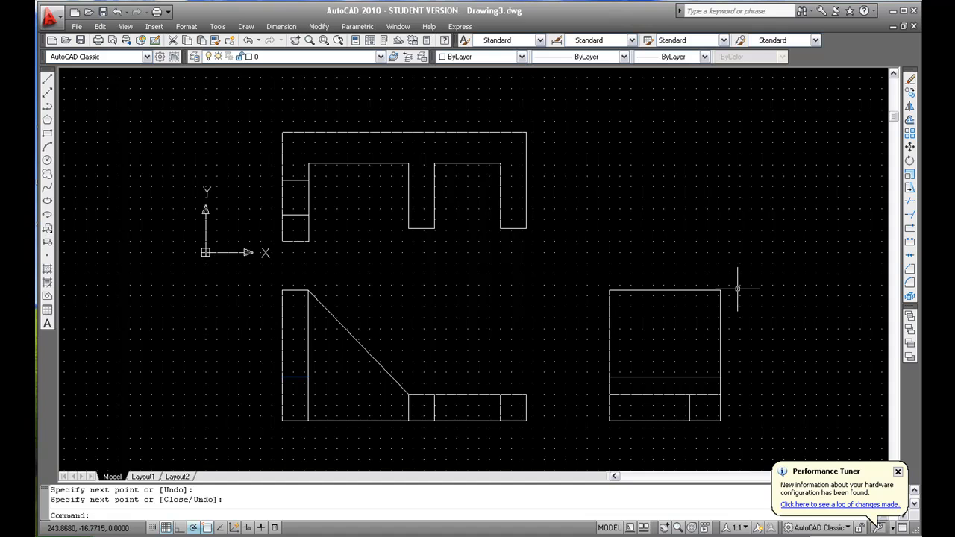
{"action": "mouse_move", "coordinate": [46, 120]}
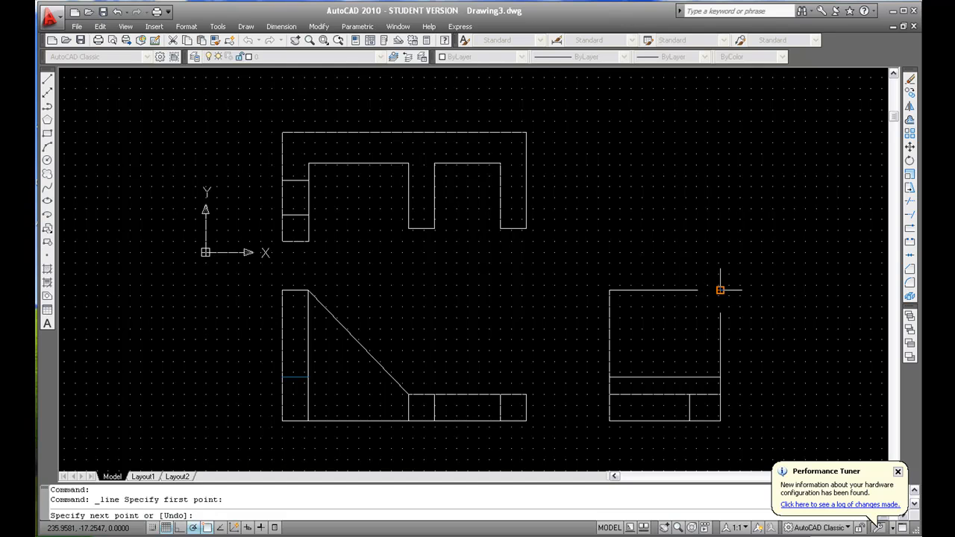
{"action": "type", "text": "12"}
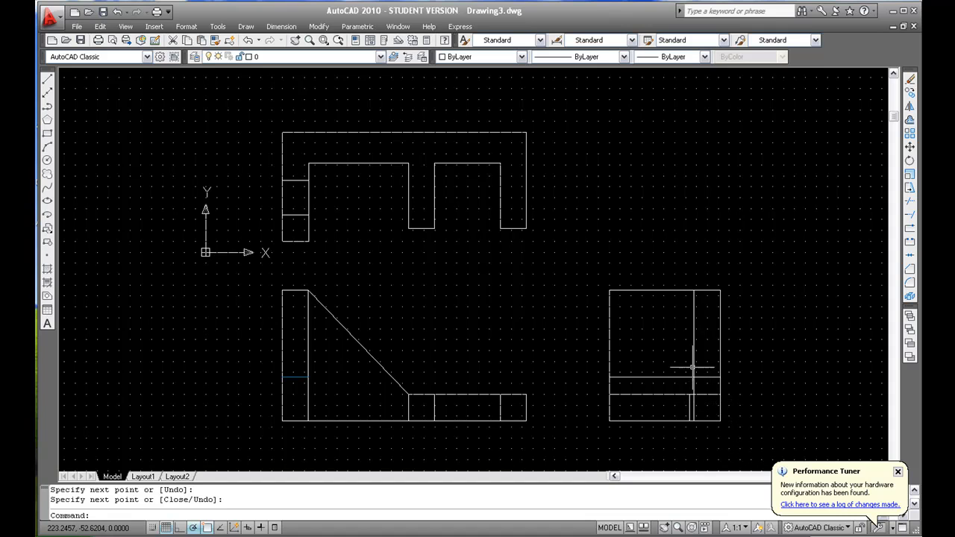
{"action": "mouse_move", "coordinate": [707, 381]}
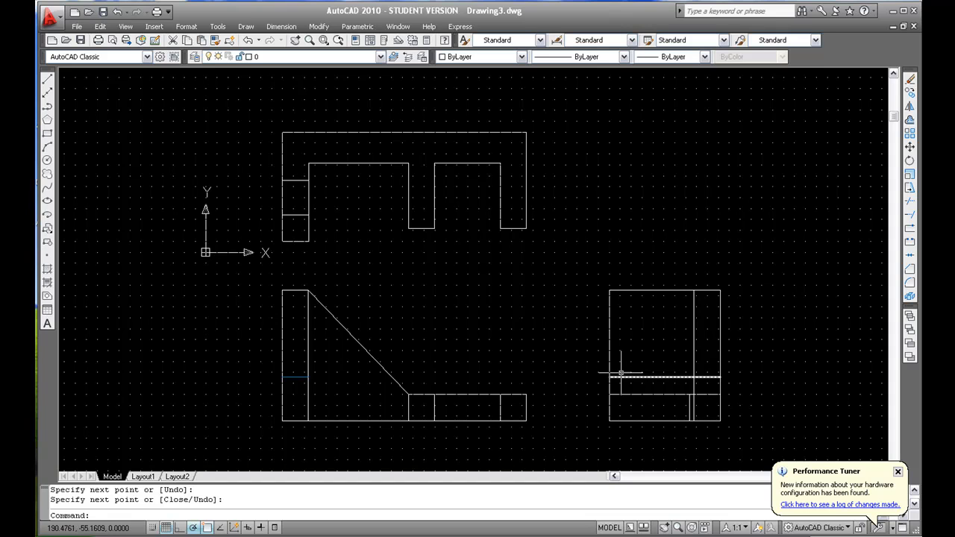
{"action": "mouse_move", "coordinate": [614, 340]}
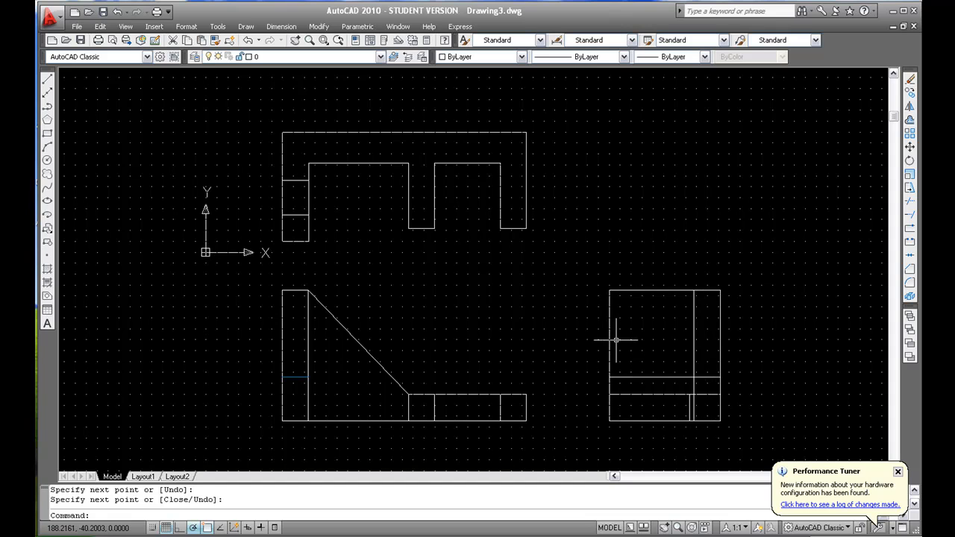
{"action": "mouse_move", "coordinate": [117, 93]}
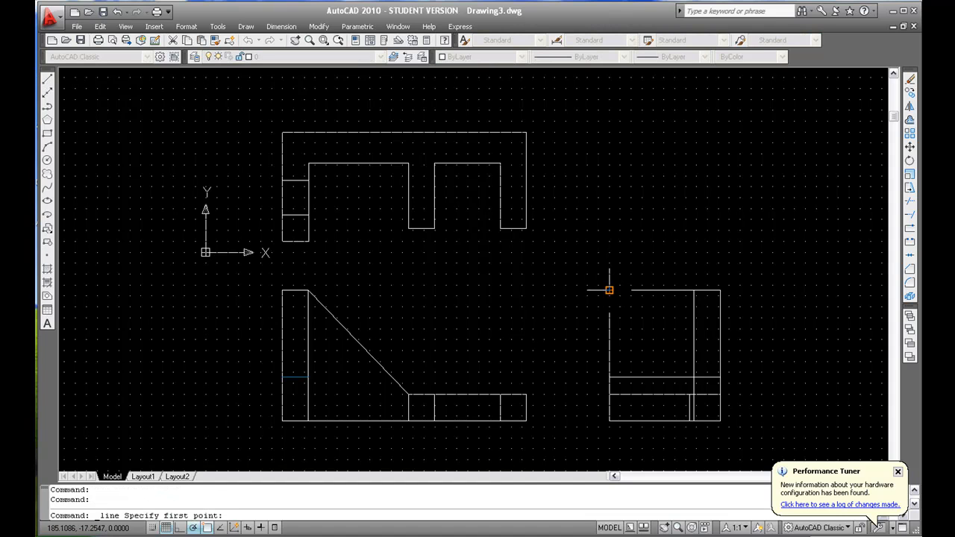
{"action": "mouse_move", "coordinate": [632, 286]}
{"action": "type", "text": "12"}
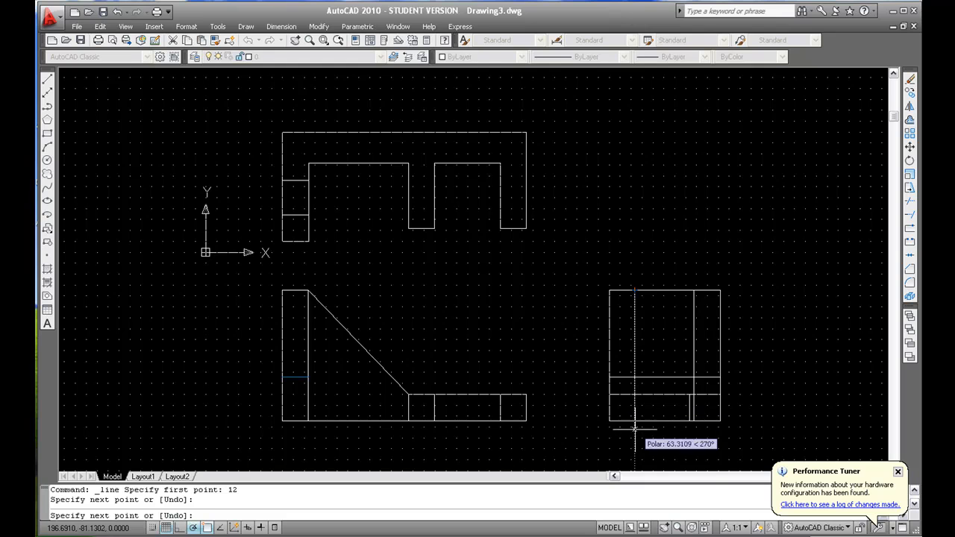
{"action": "key", "text": "Escape"}
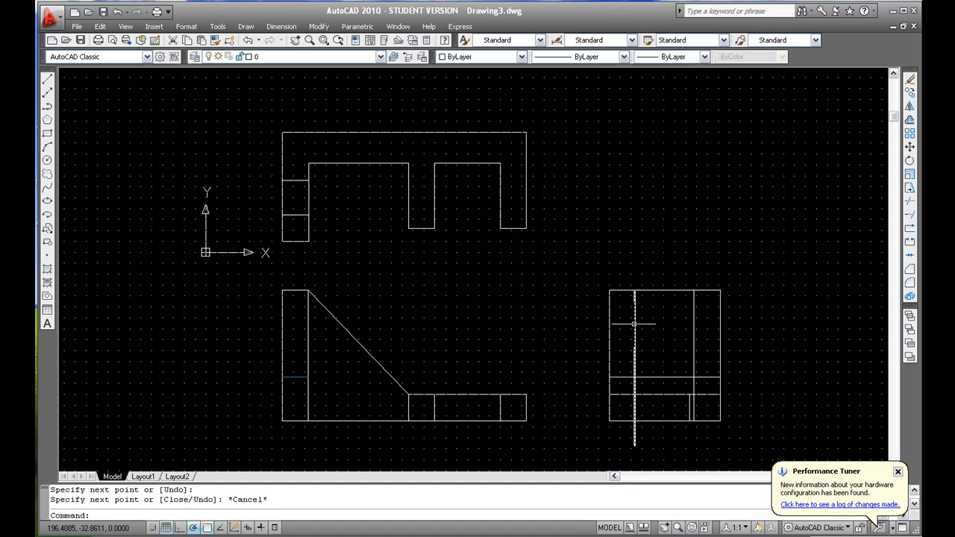
{"action": "type", "text": "offsee"}
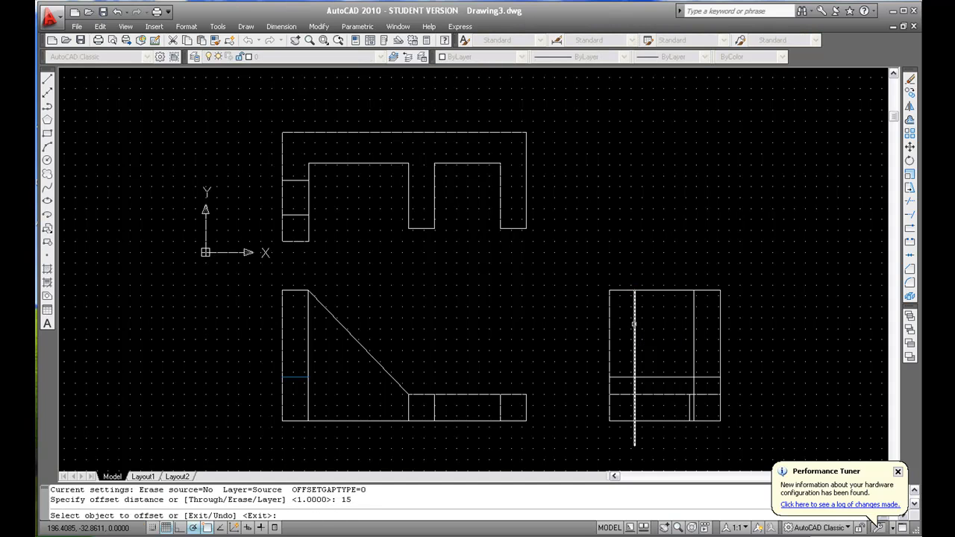
Offset the vertical slot wall by 15 and trim the excess so the side view forms a U
{"action": "left_click", "coordinate": [669, 352]}
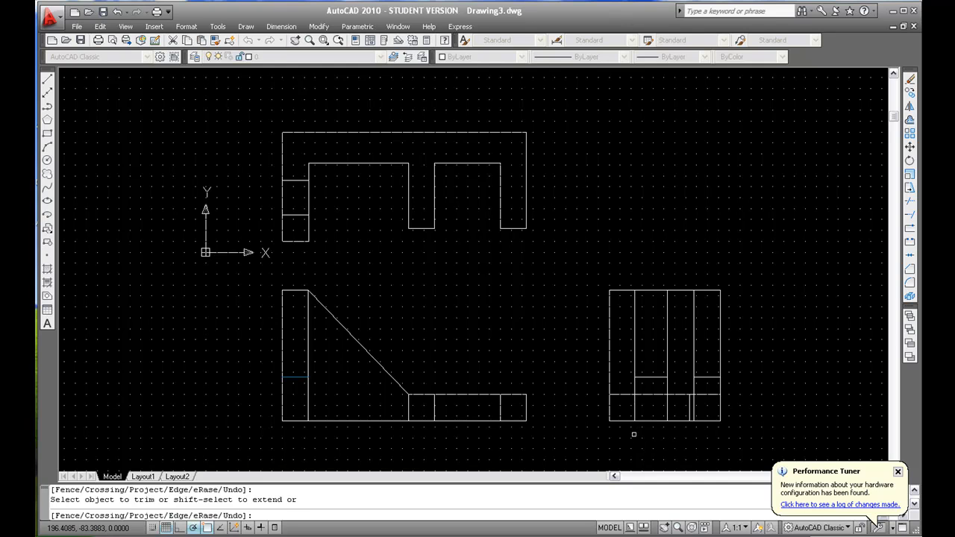
{"action": "mouse_move", "coordinate": [707, 381]}
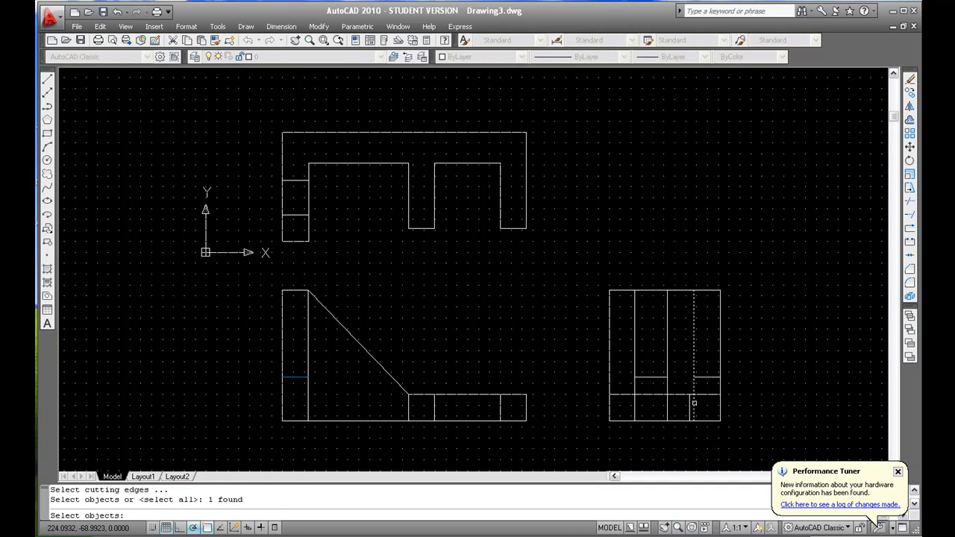
{"action": "key", "text": "Escape"}
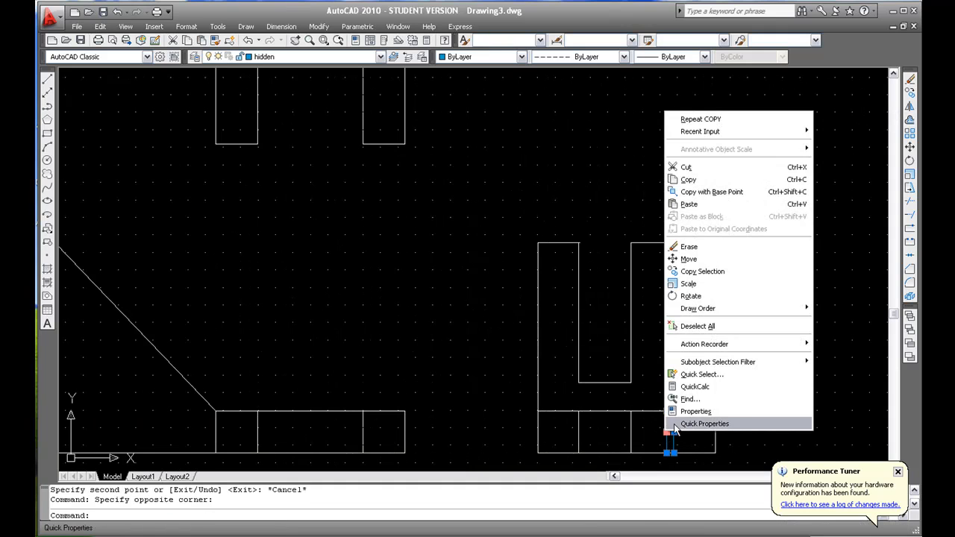
Set the hidden lines' linetype scale to 2 in Properties and erase the stray extra line
{"action": "left_click", "coordinate": [695, 412]}
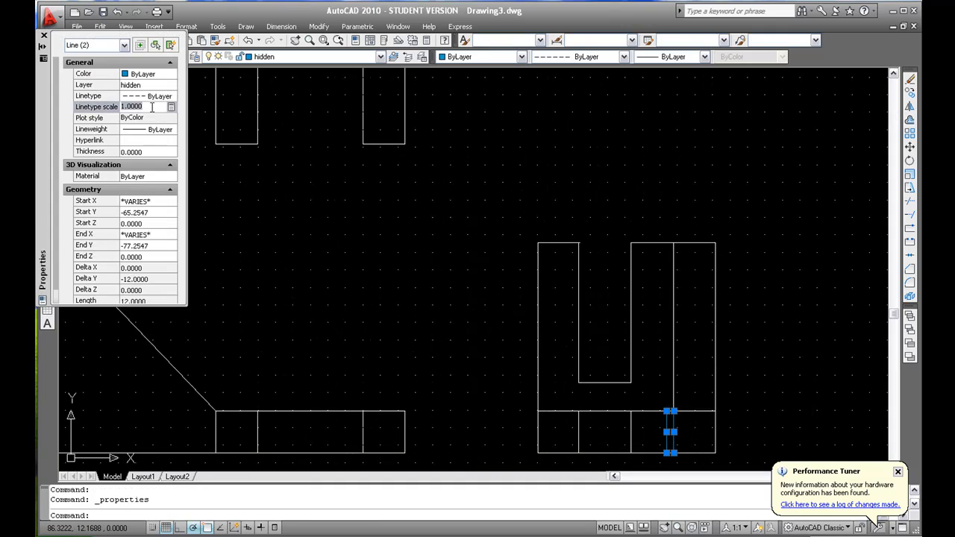
{"action": "type", "text": "2.0000"}
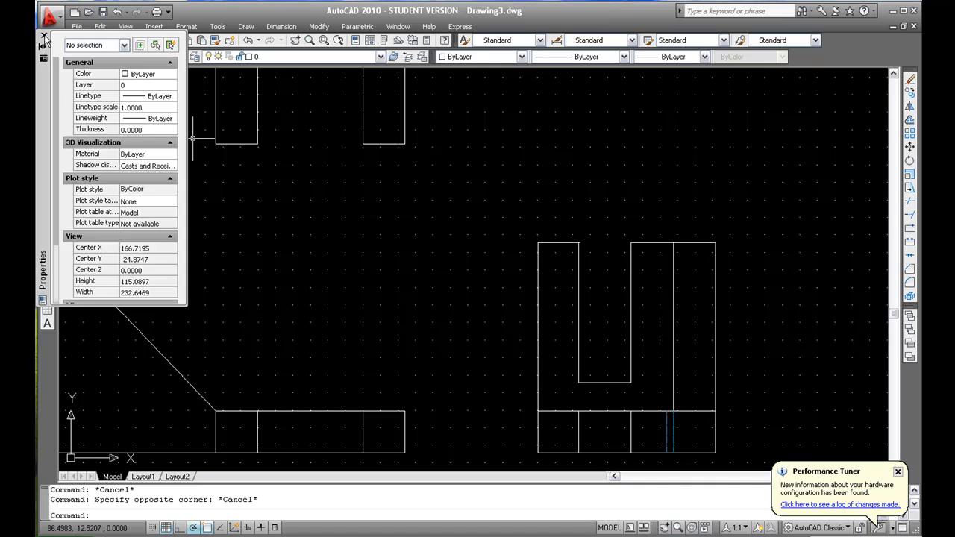
{"action": "left_click", "coordinate": [37, 36]}
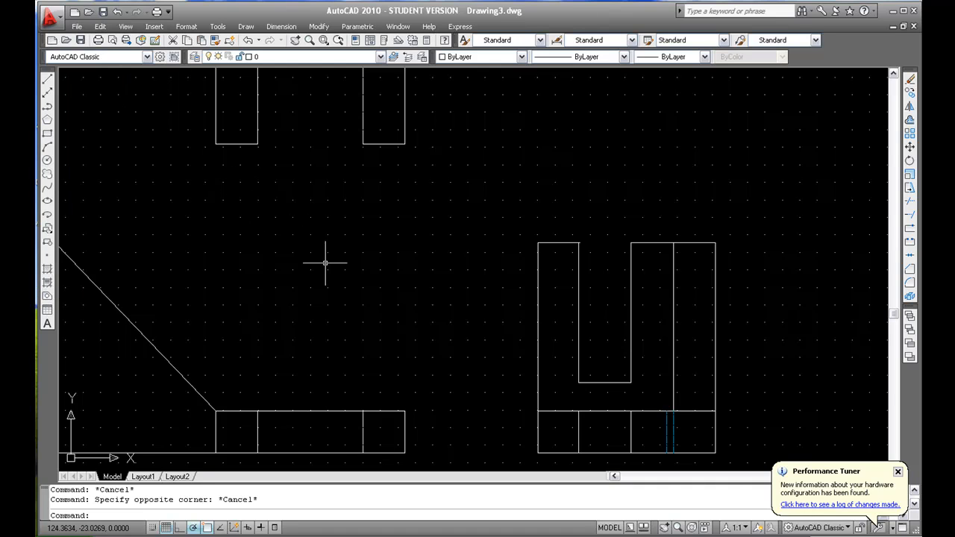
{"action": "mouse_move", "coordinate": [538, 409]}
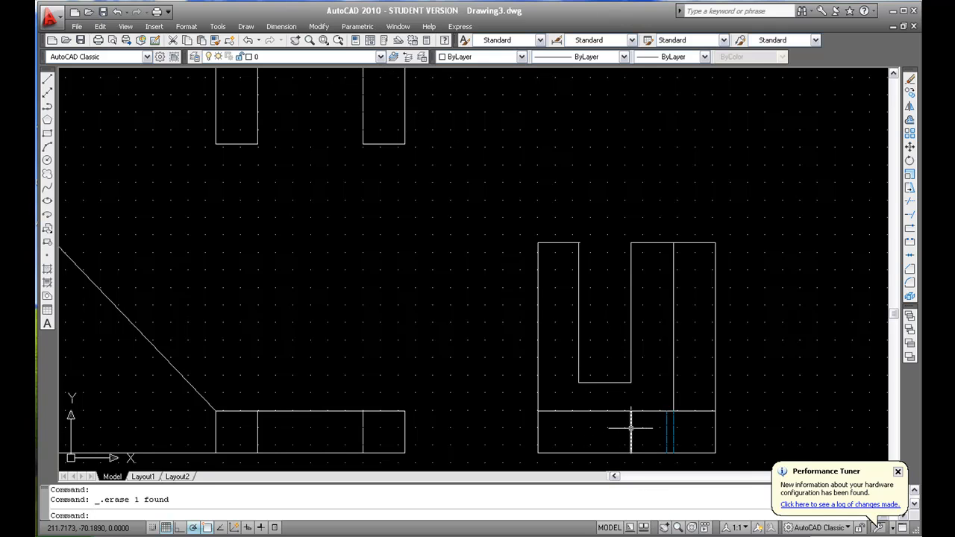
{"action": "mouse_move", "coordinate": [642, 446]}
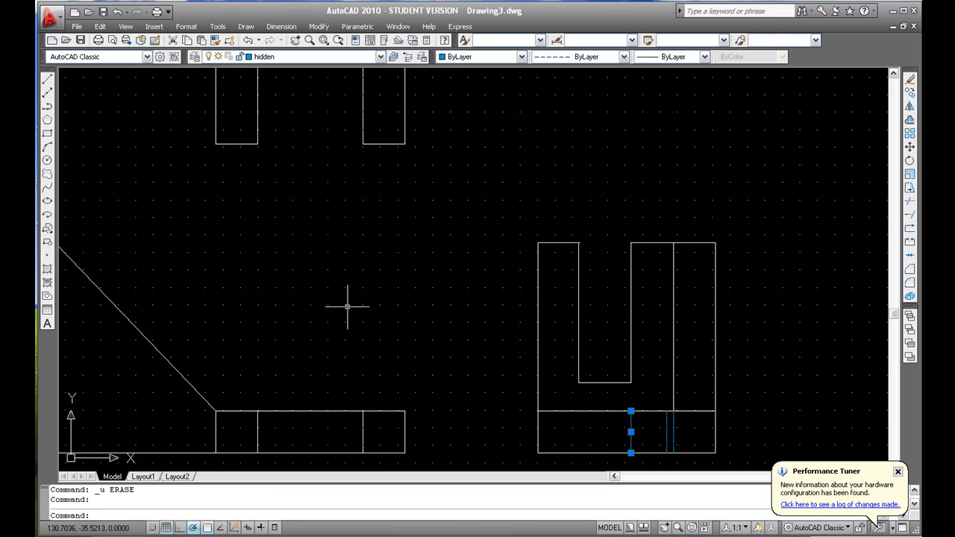
{"action": "key", "text": "Escape"}
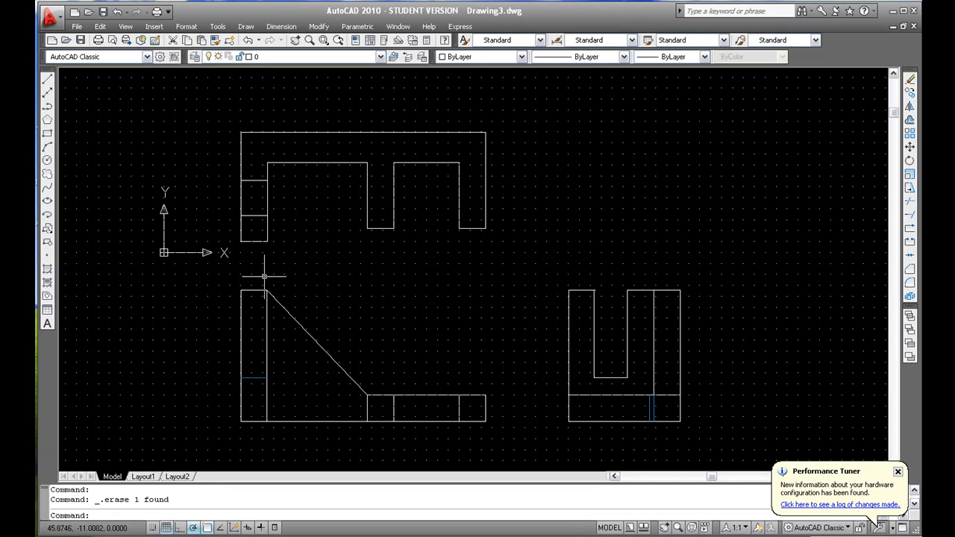
{"action": "mouse_move", "coordinate": [513, 360]}
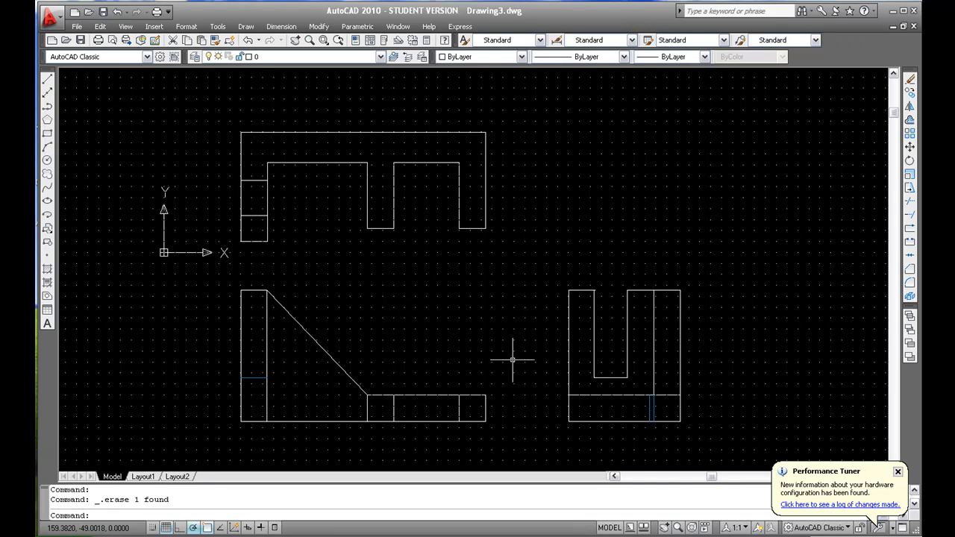